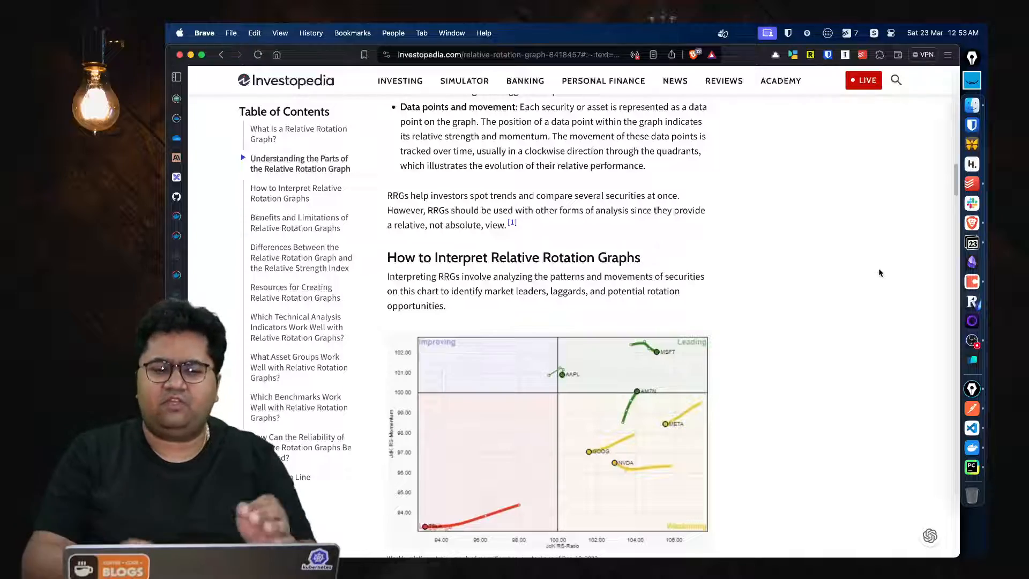
# Step: Scroll the article and view the enlarged example relative rotation graph, then close it
pyautogui.scroll(3)
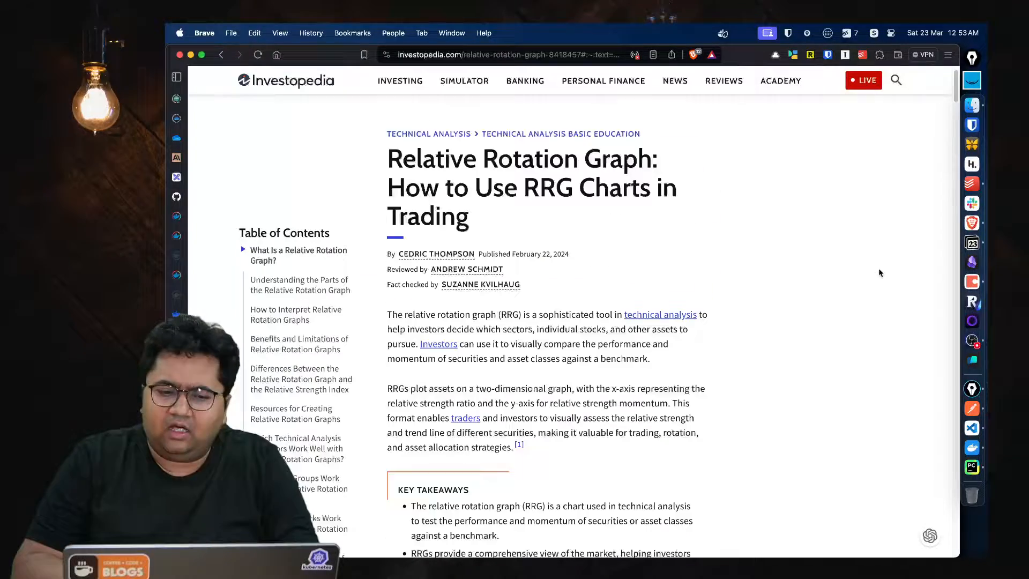
pyautogui.scroll(-3)
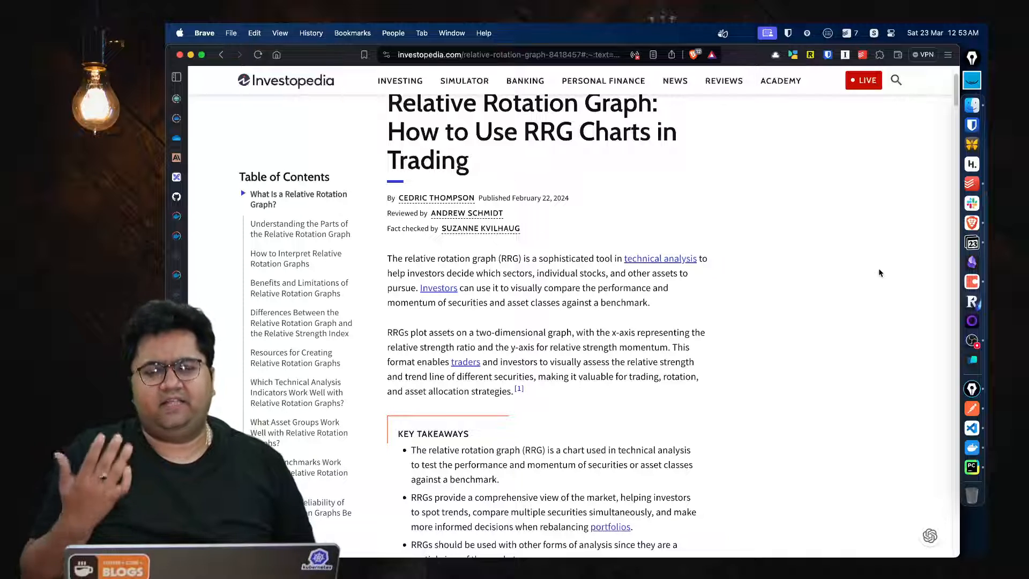
pyautogui.scroll(-3)
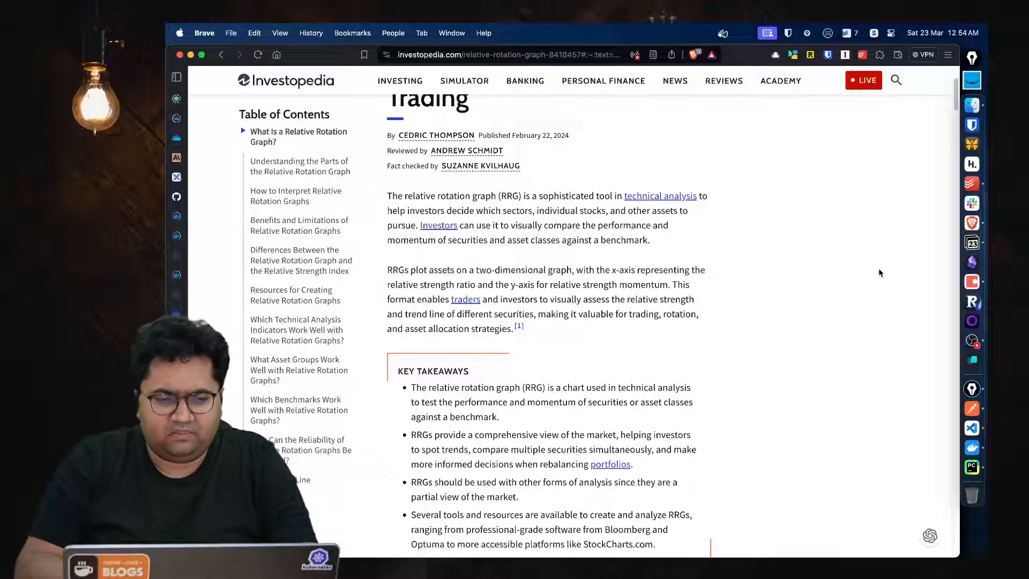
pyautogui.scroll(-3)
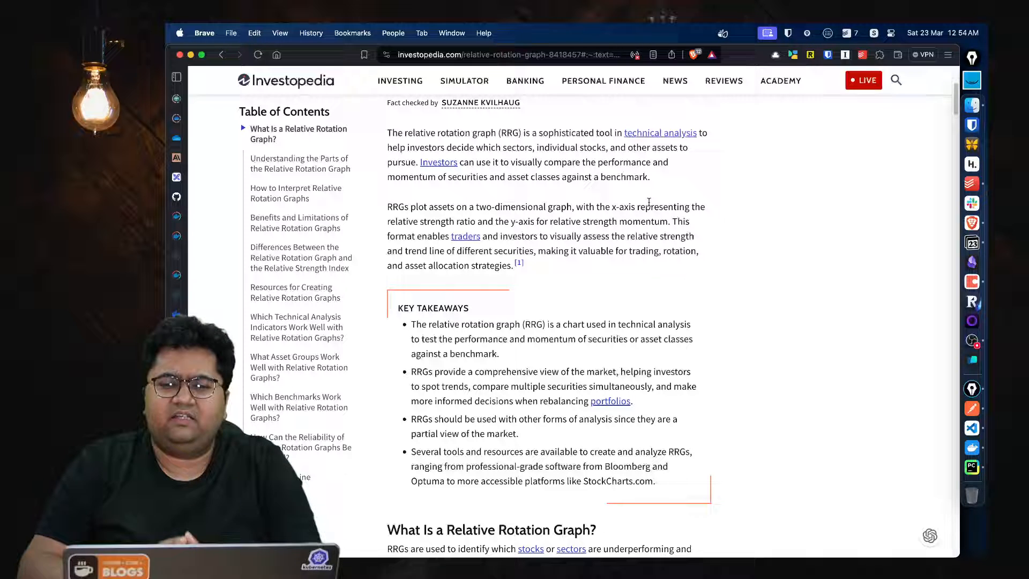
pyautogui.scroll(-3)
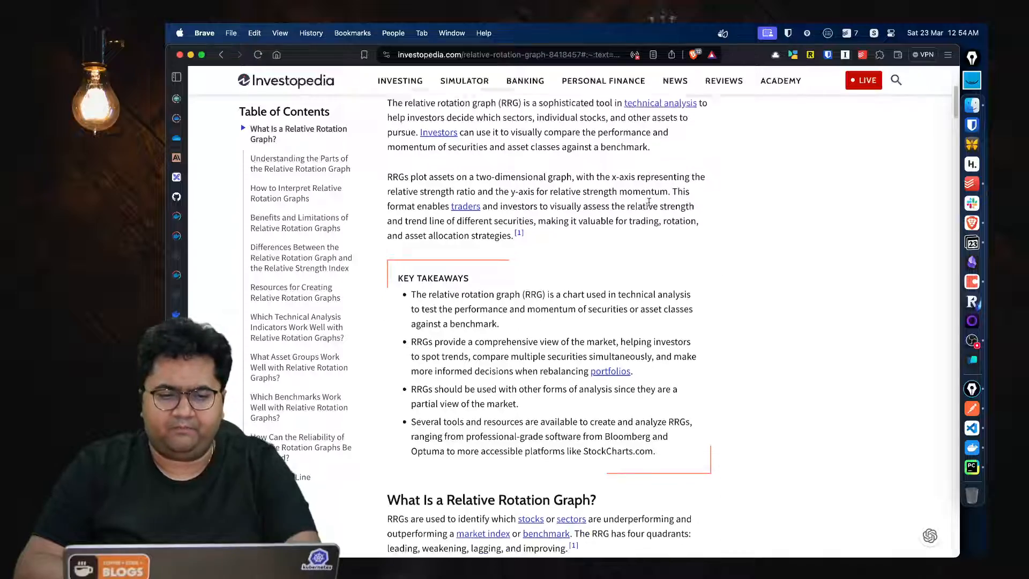
pyautogui.scroll(-3)
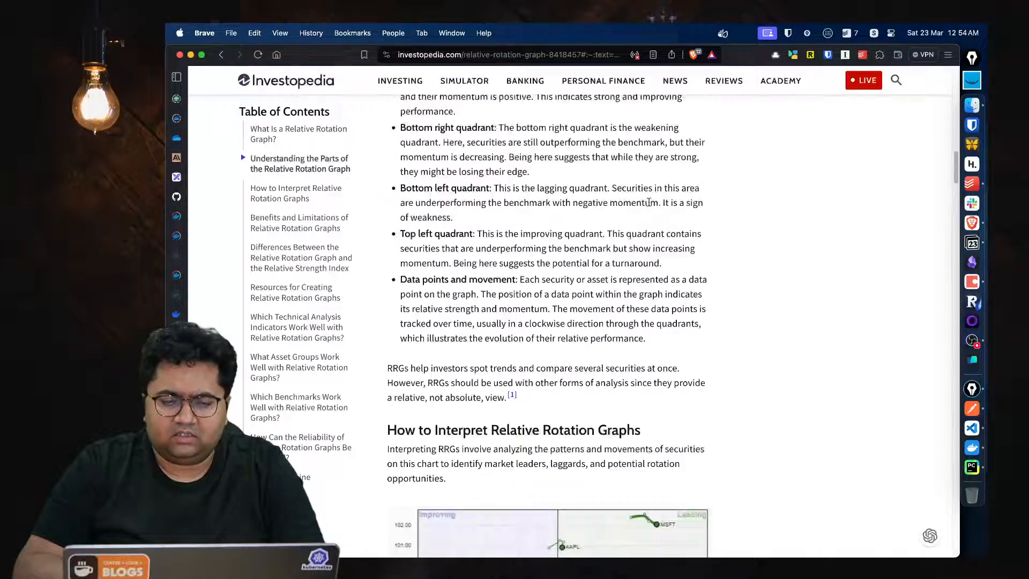
pyautogui.scroll(-3)
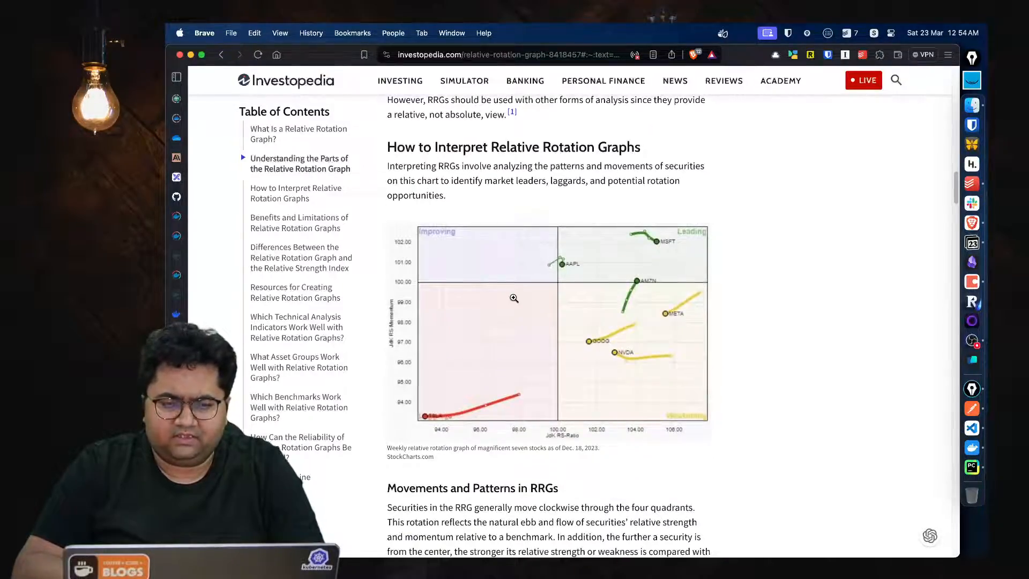
pyautogui.click(514, 297)
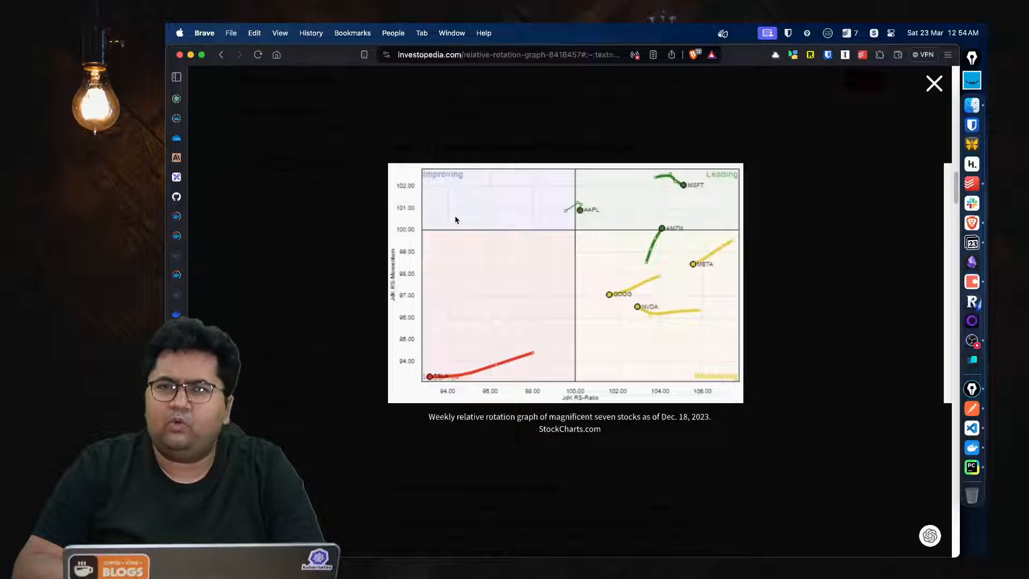
pyautogui.moveTo(477, 251)
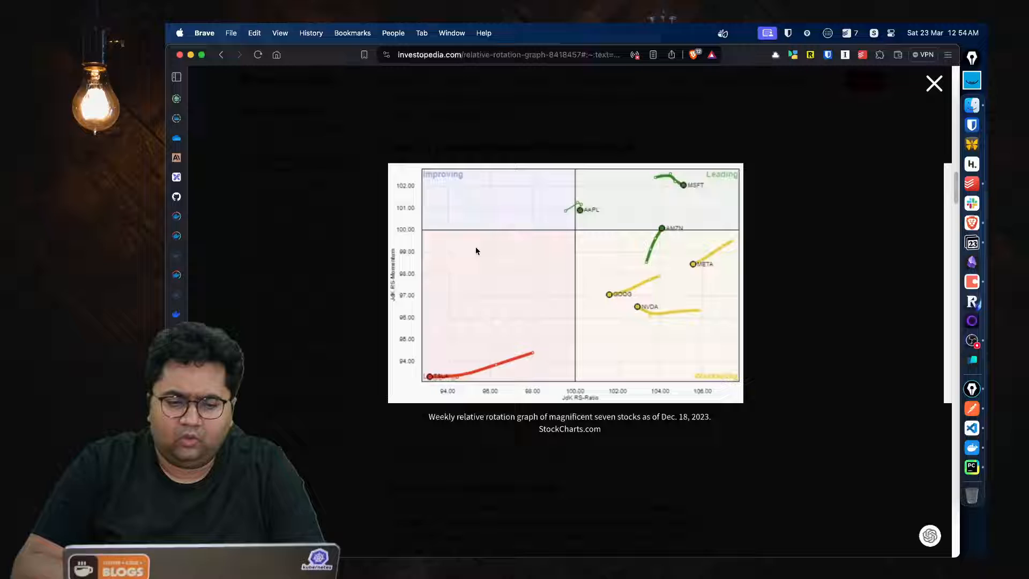
pyautogui.moveTo(727, 181)
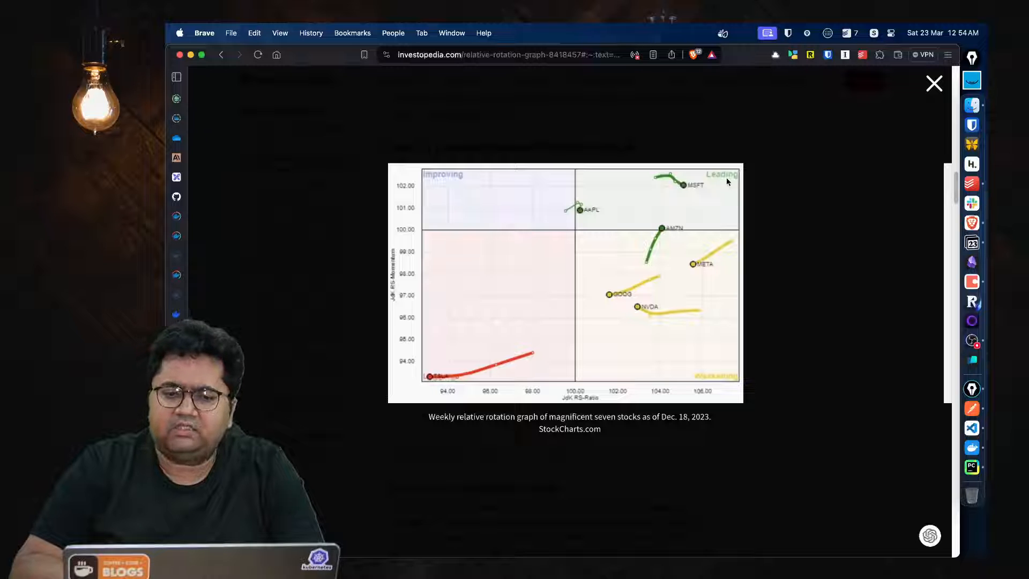
pyautogui.moveTo(438, 386)
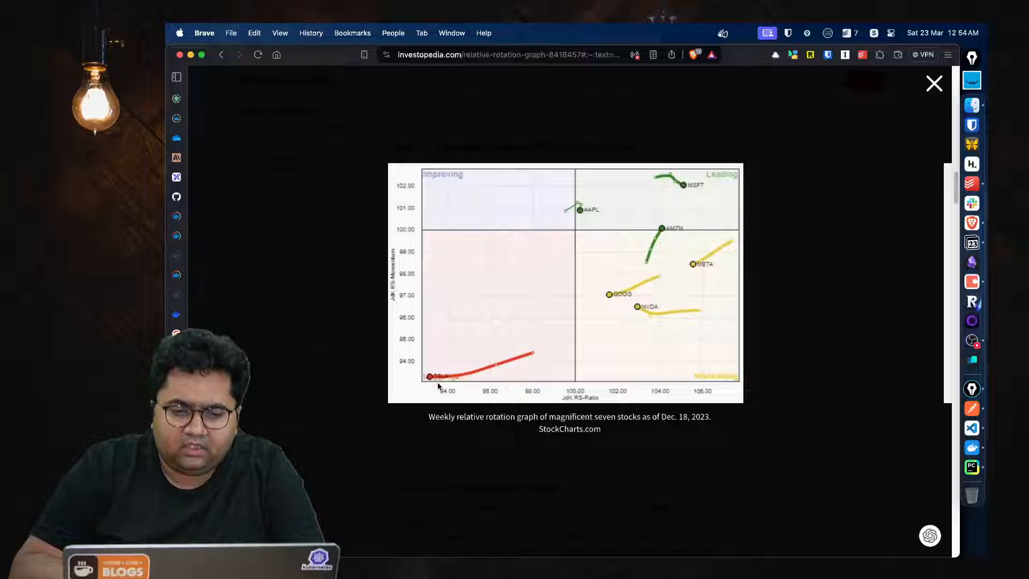
pyautogui.click(933, 84)
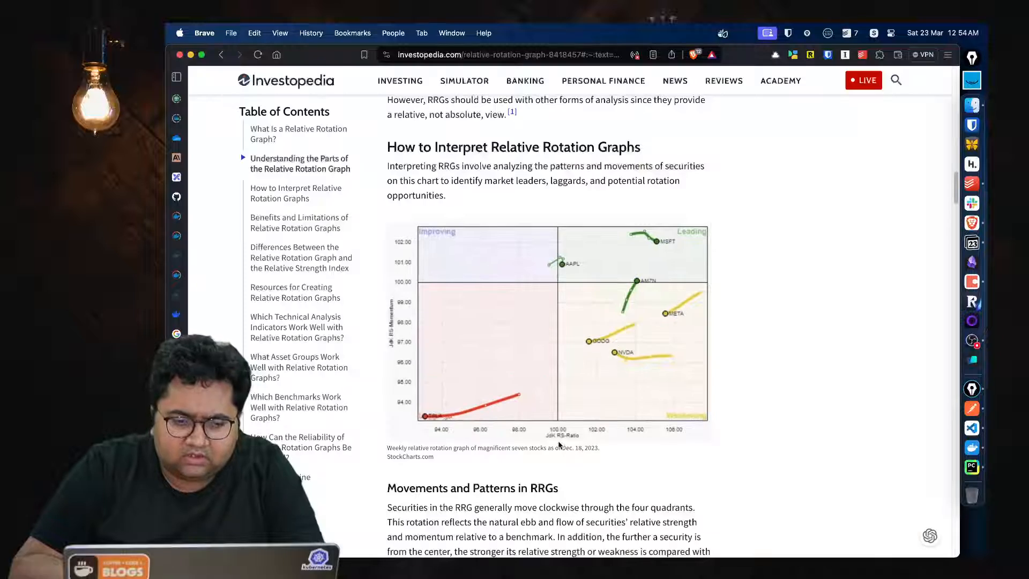
pyautogui.scroll(3)
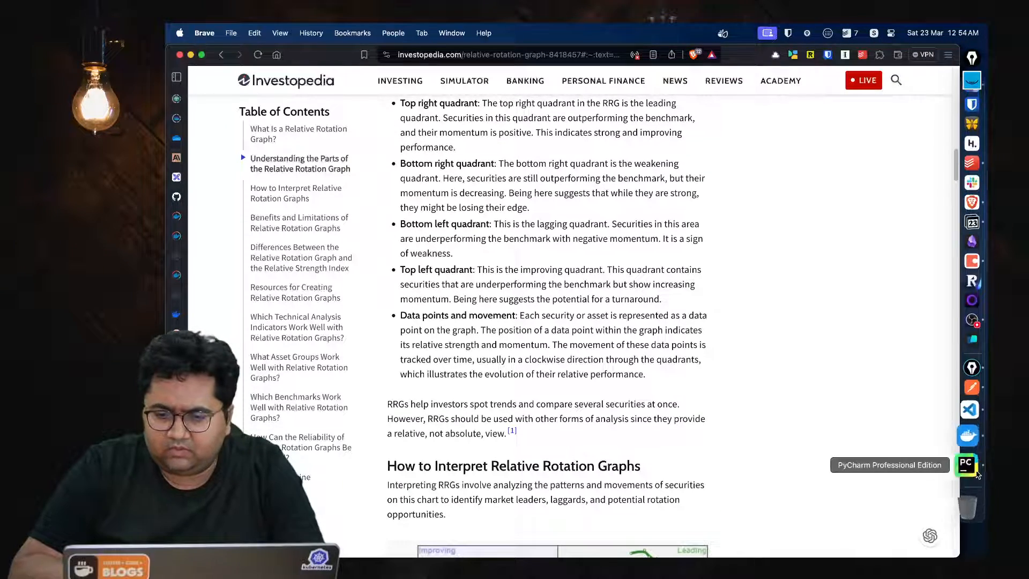
# Step: Switch to the sector-rotation notebook and scroll through its cells
pyautogui.click(965, 465)
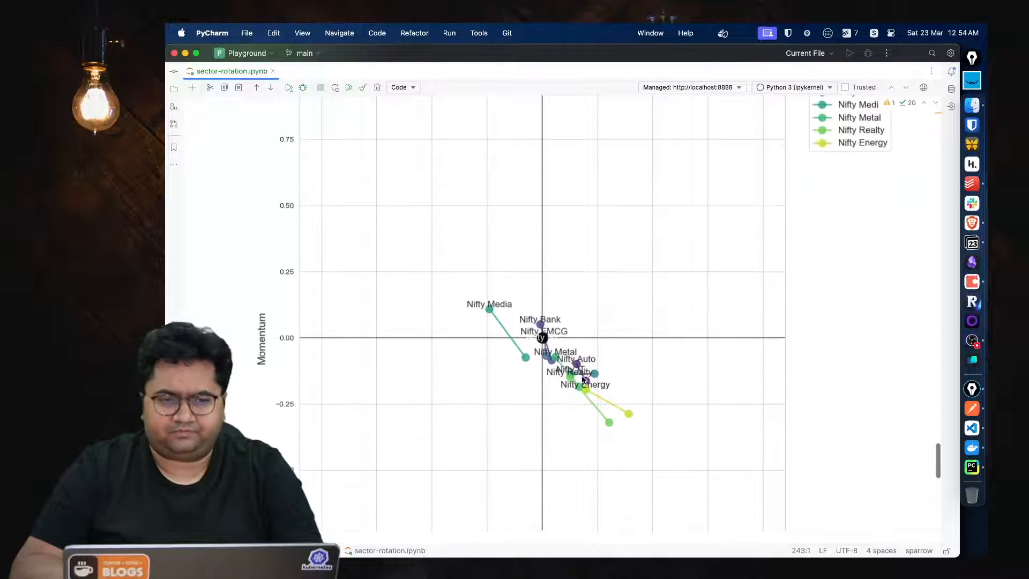
pyautogui.scroll(-3)
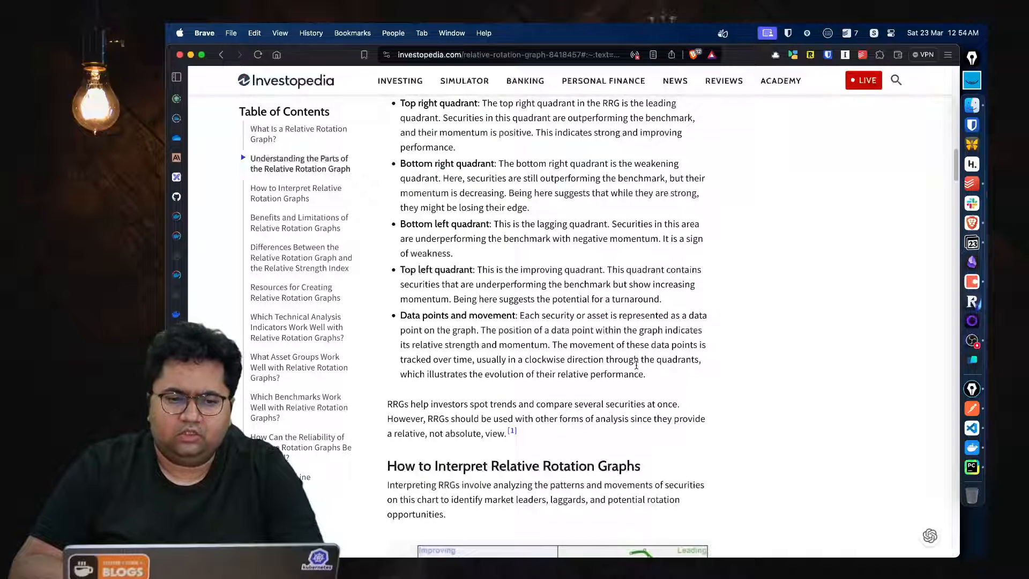
pyautogui.scroll(3)
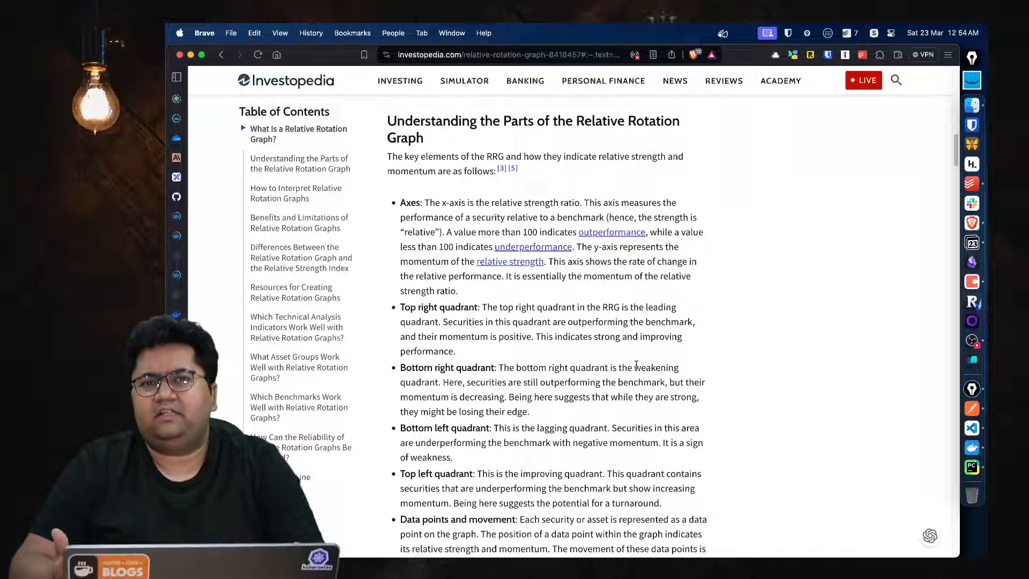
pyautogui.scroll(-3)
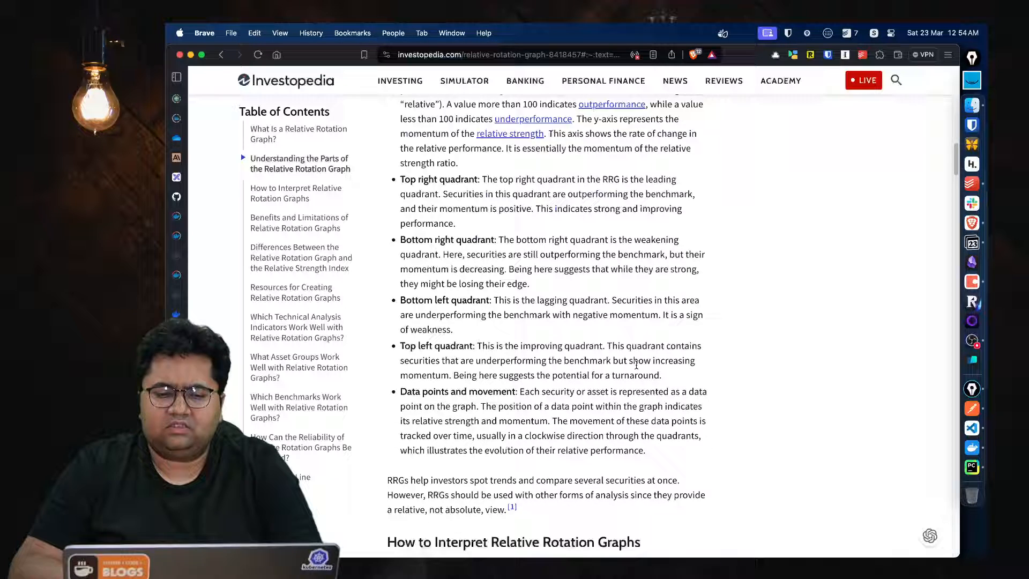
pyautogui.scroll(-3)
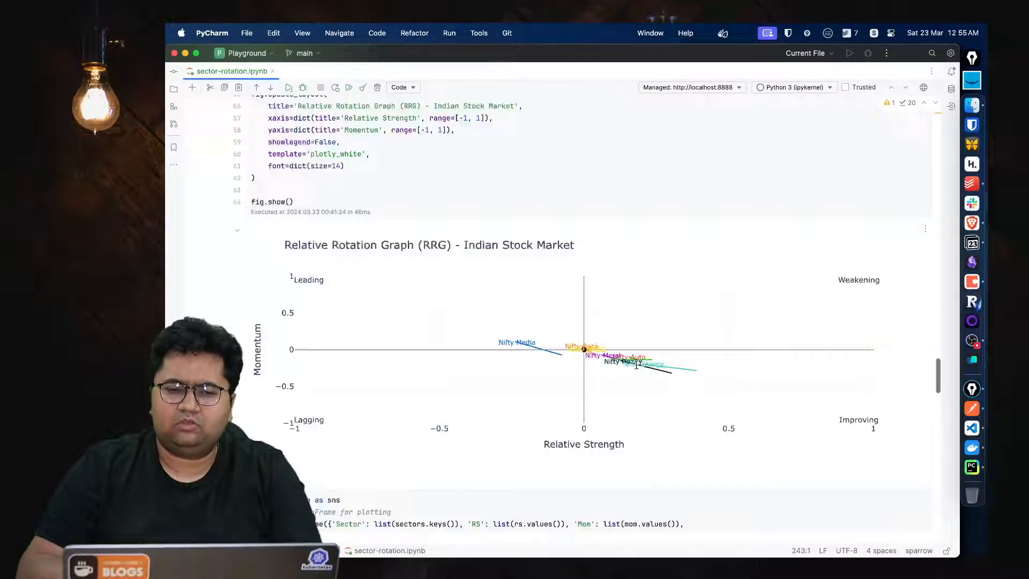
pyautogui.scroll(3)
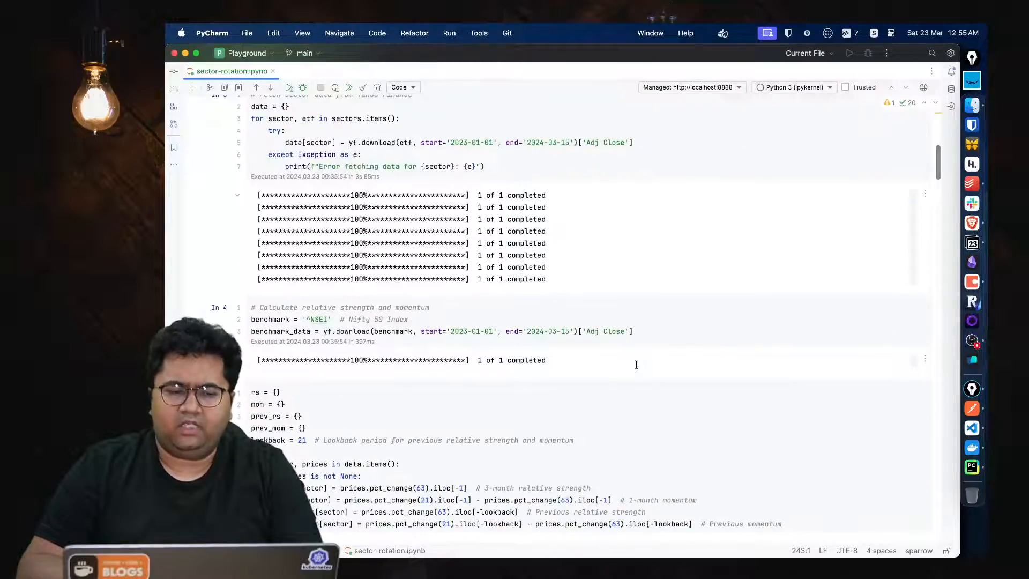
pyautogui.scroll(3)
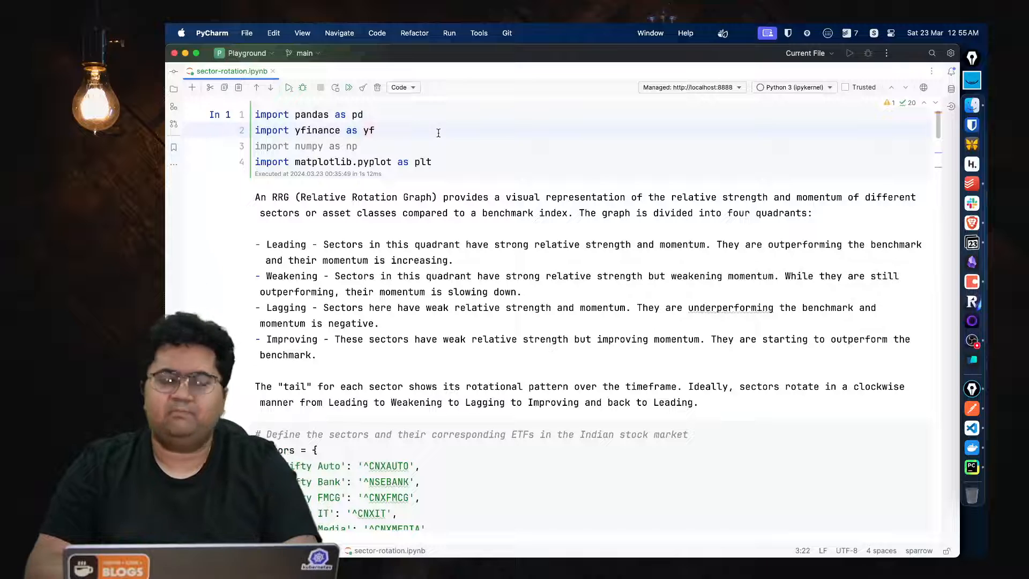
pyautogui.click(432, 162)
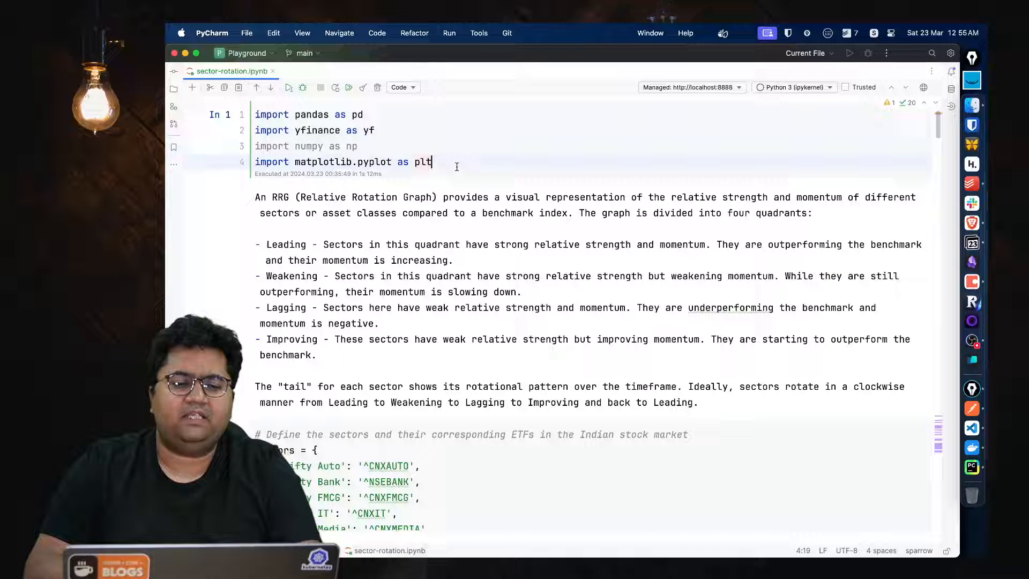
pyautogui.scroll(-3)
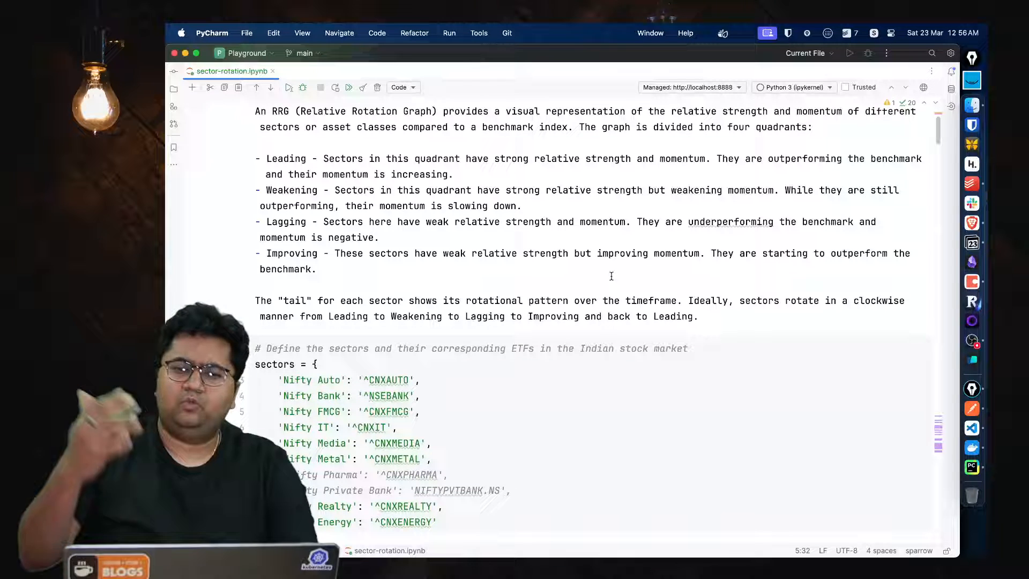
# Step: Scroll to the Yahoo Finance download cell and select the start year 2023
pyautogui.scroll(-3)
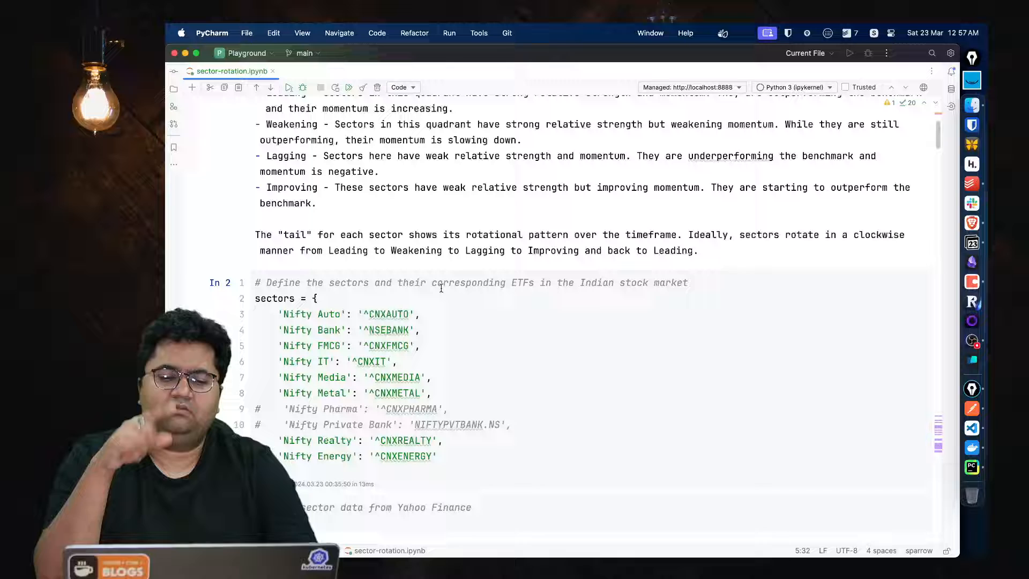
pyautogui.scroll(-3)
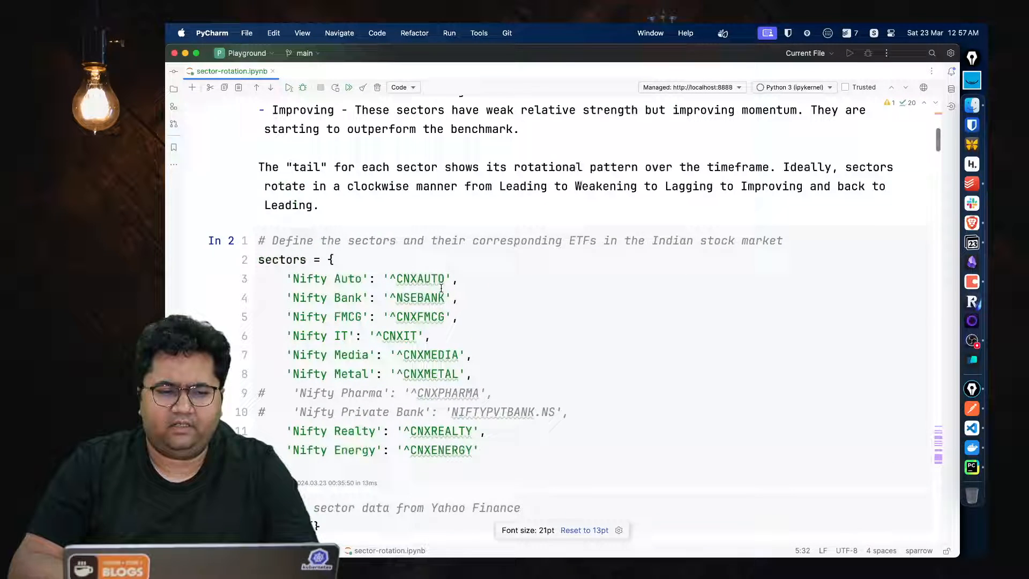
pyautogui.scroll(-3)
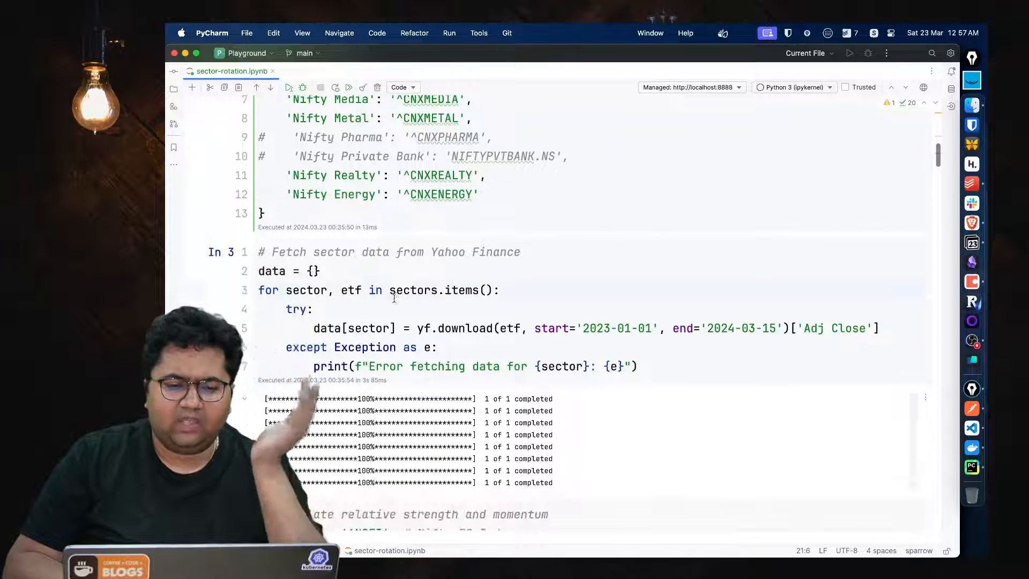
pyautogui.click(624, 328)
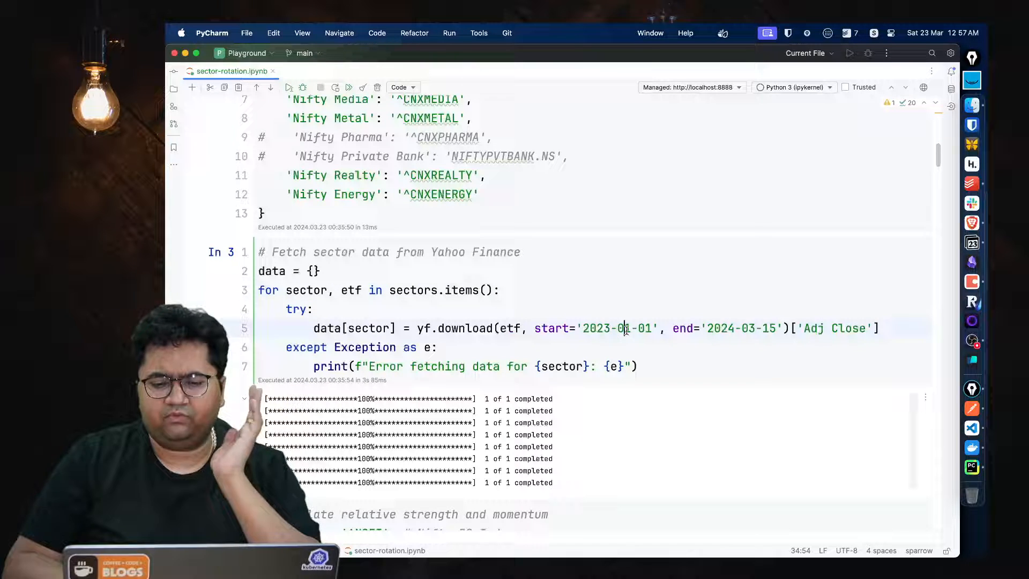
pyautogui.doubleClick(597, 328)
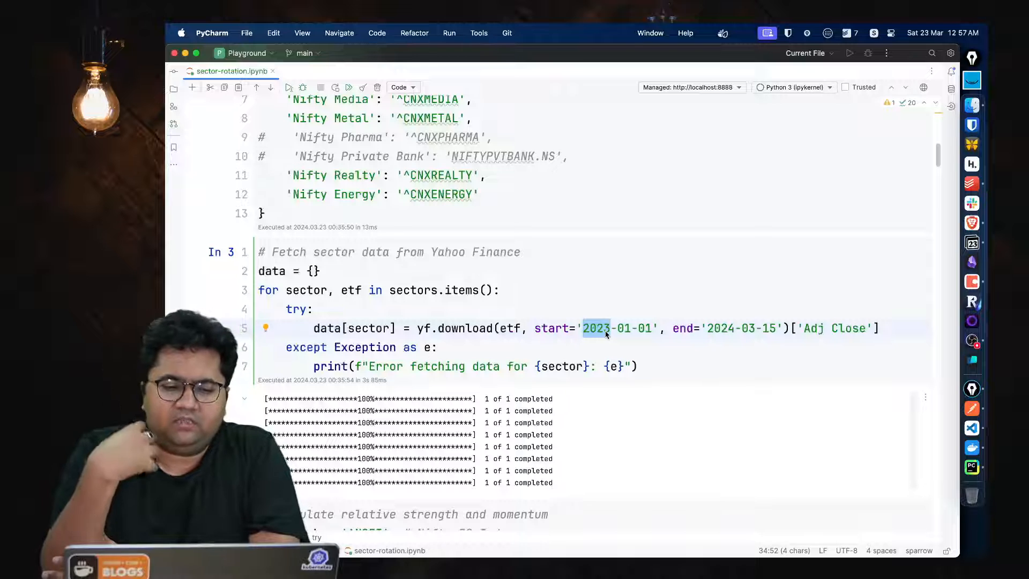
pyautogui.scroll(-3)
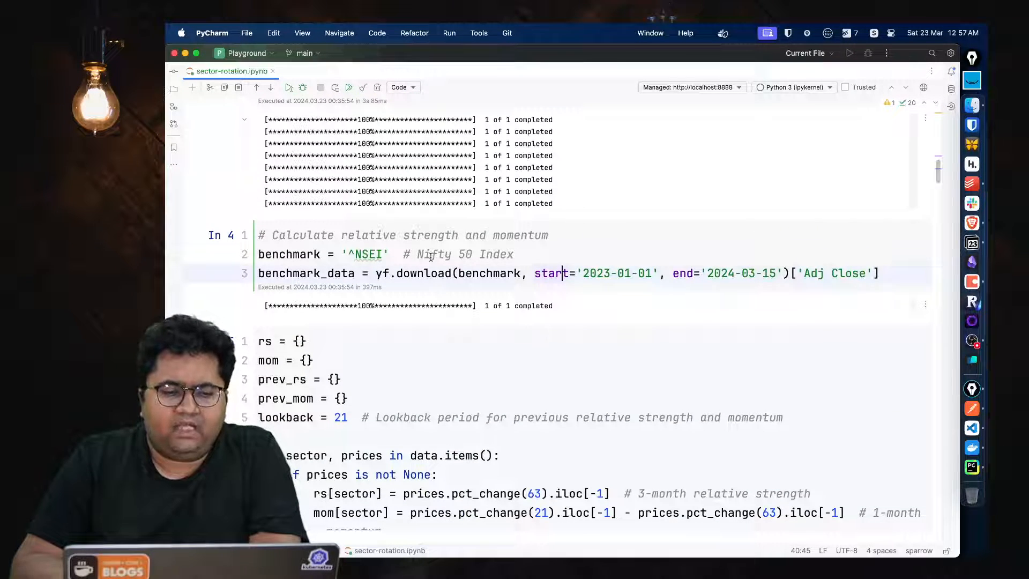
pyautogui.doubleClick(433, 254)
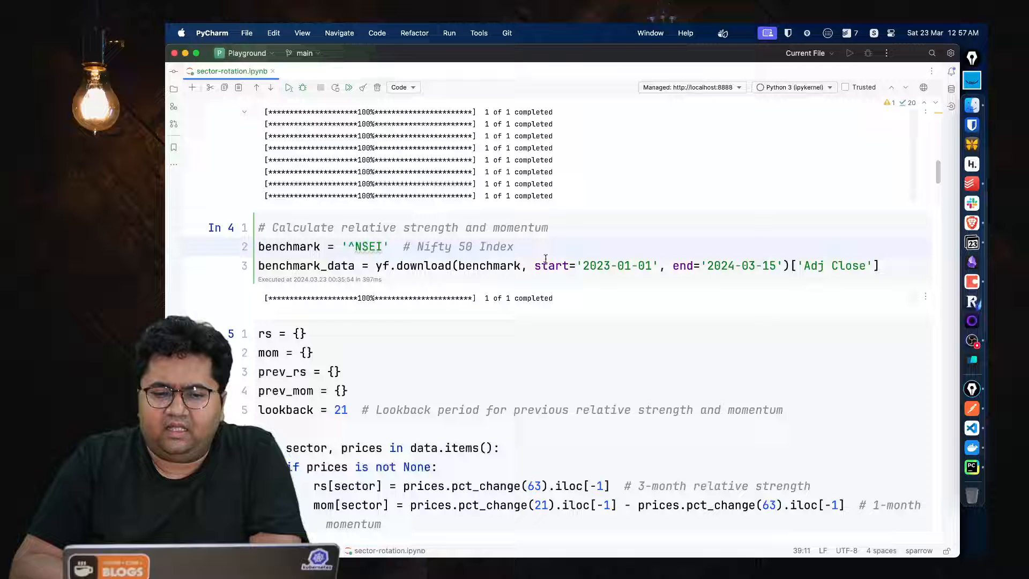
pyautogui.scroll(-3)
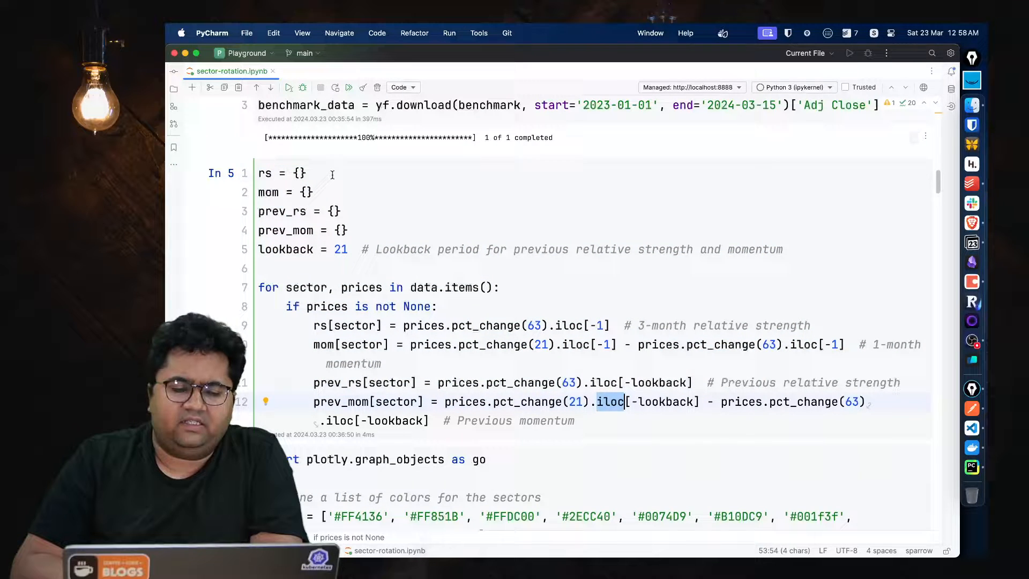
pyautogui.click(299, 172)
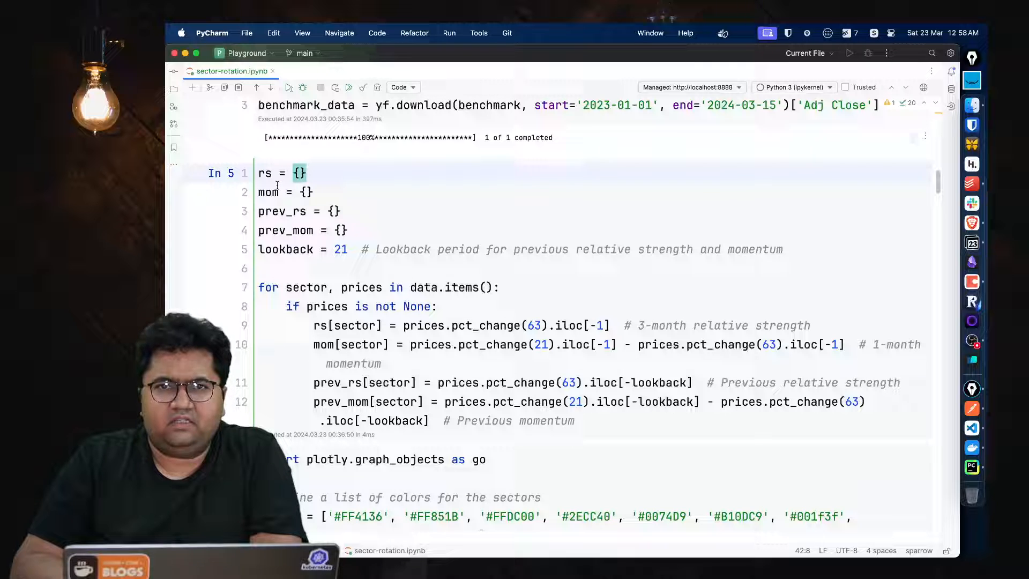
pyautogui.doubleClick(281, 210)
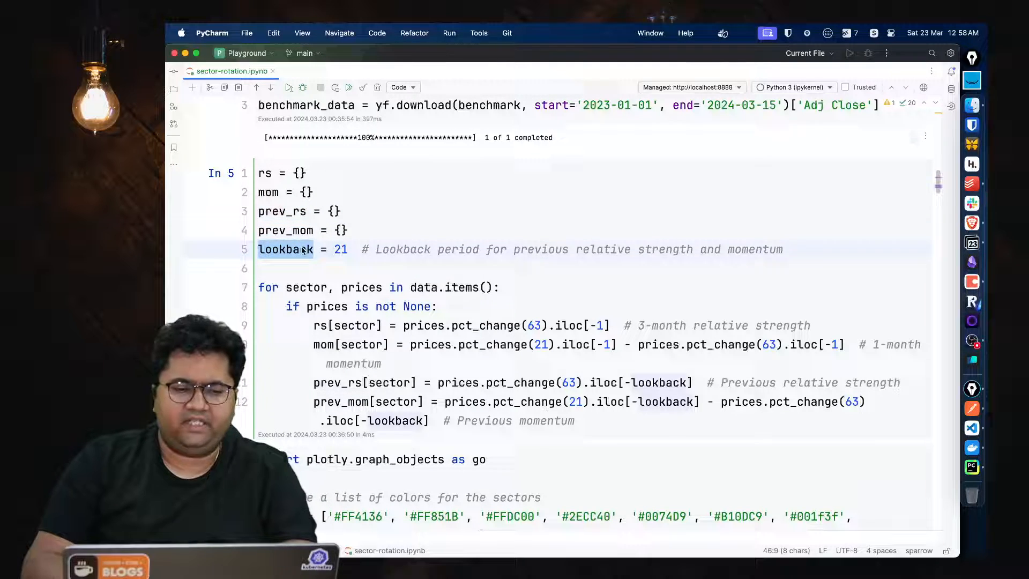
pyautogui.click(332, 287)
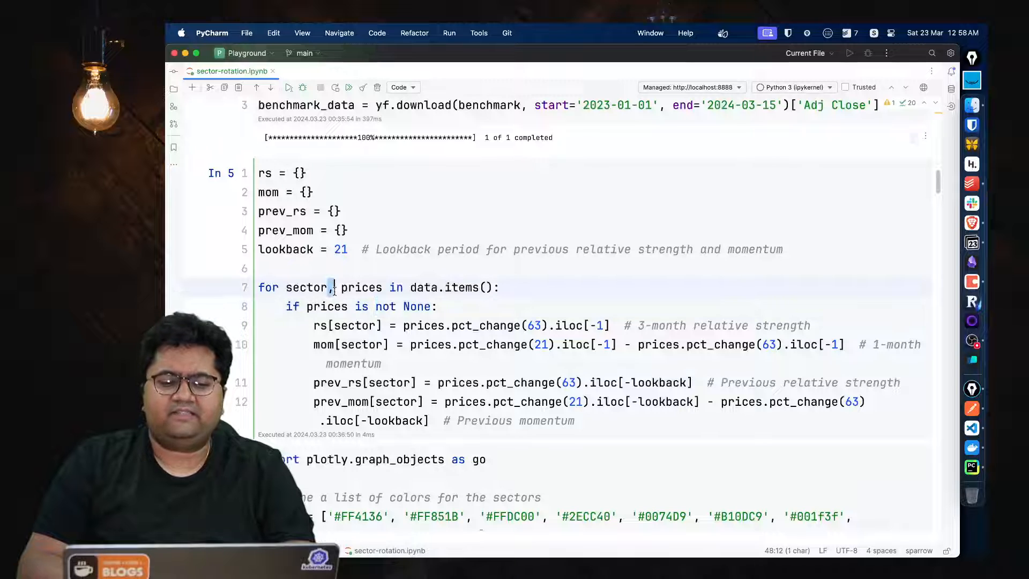
pyautogui.doubleClick(423, 287)
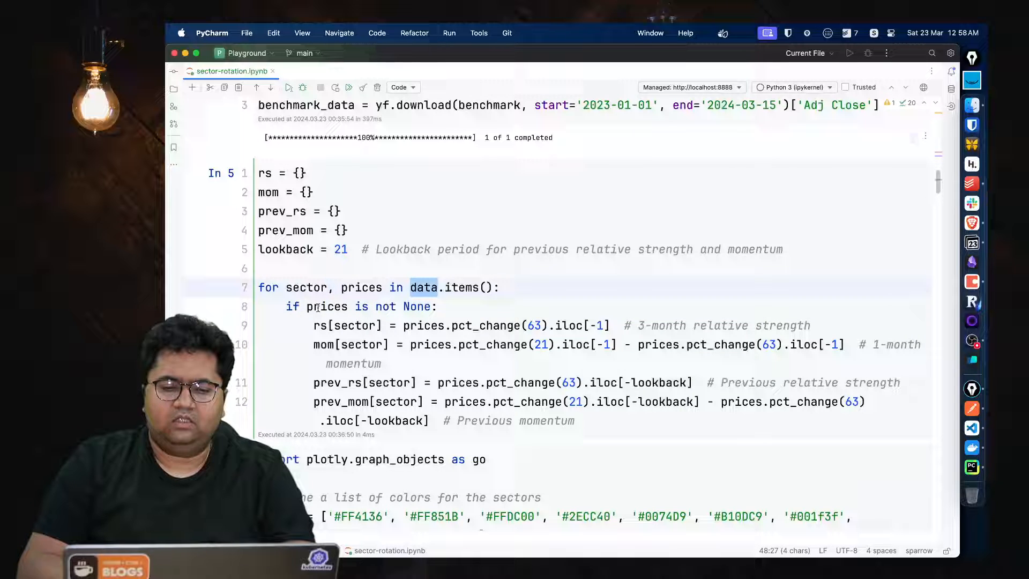
pyautogui.scroll(3)
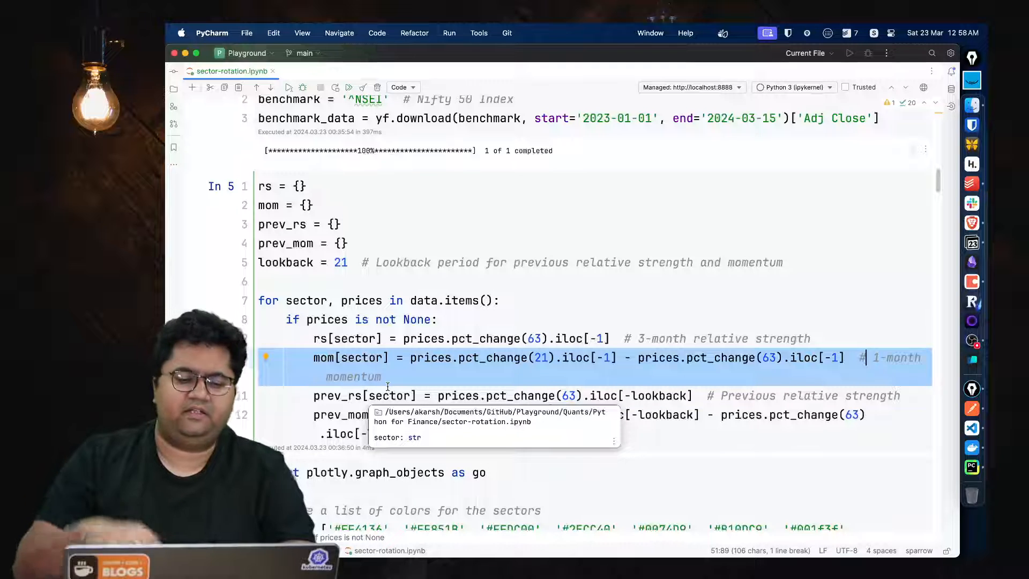
pyautogui.scroll(-3)
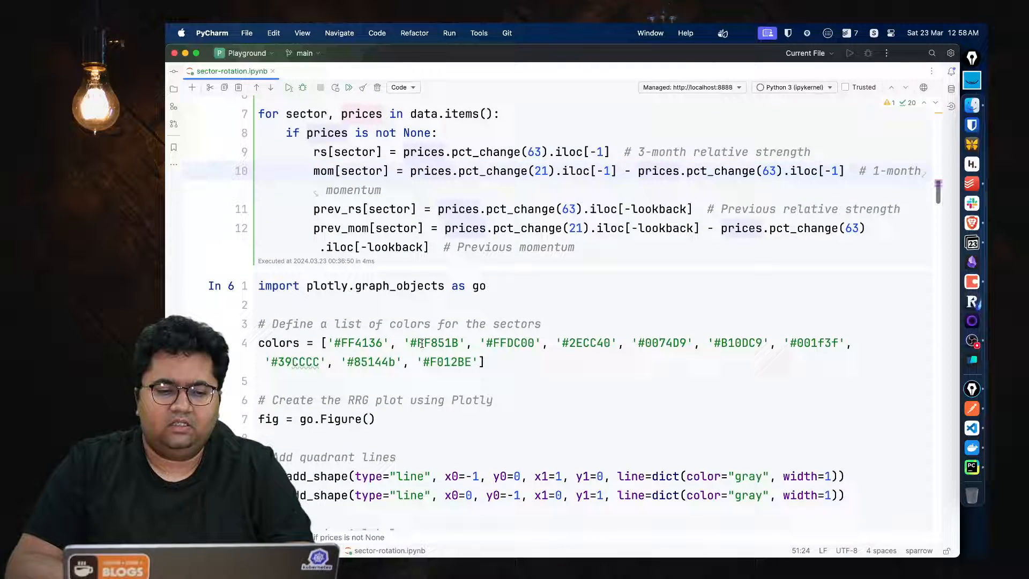
pyautogui.scroll(-3)
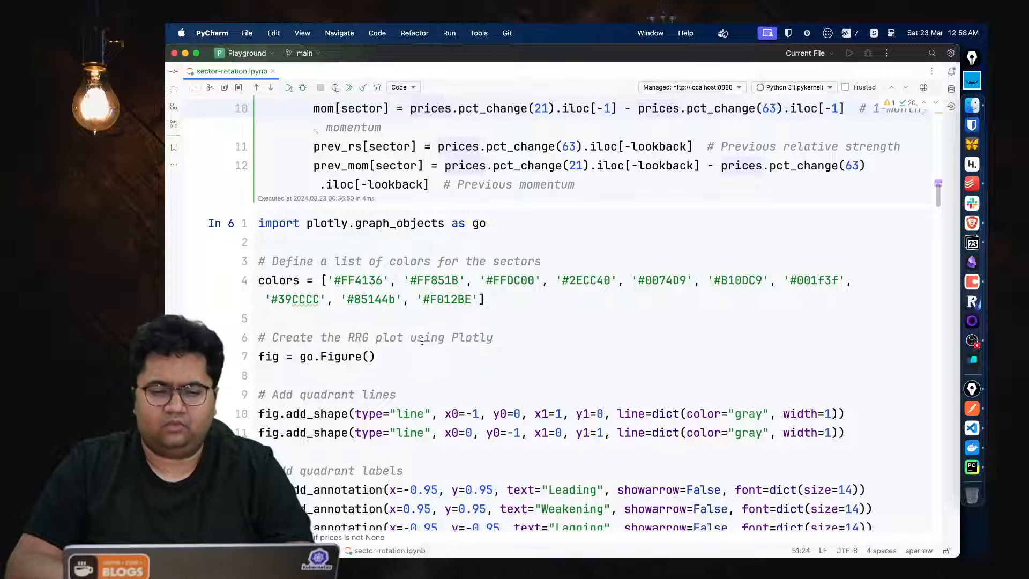
pyautogui.scroll(-3)
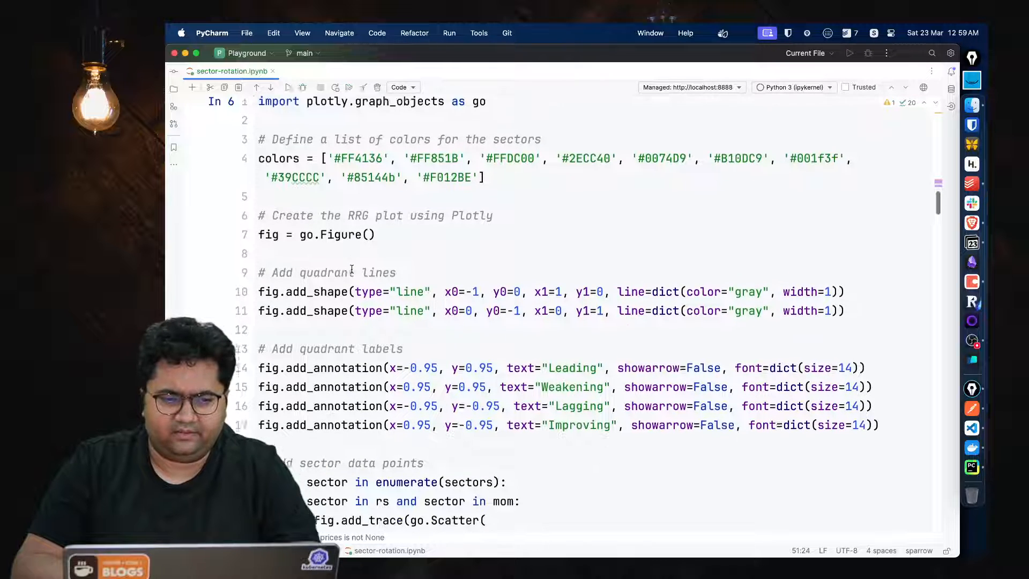
pyautogui.scroll(-3)
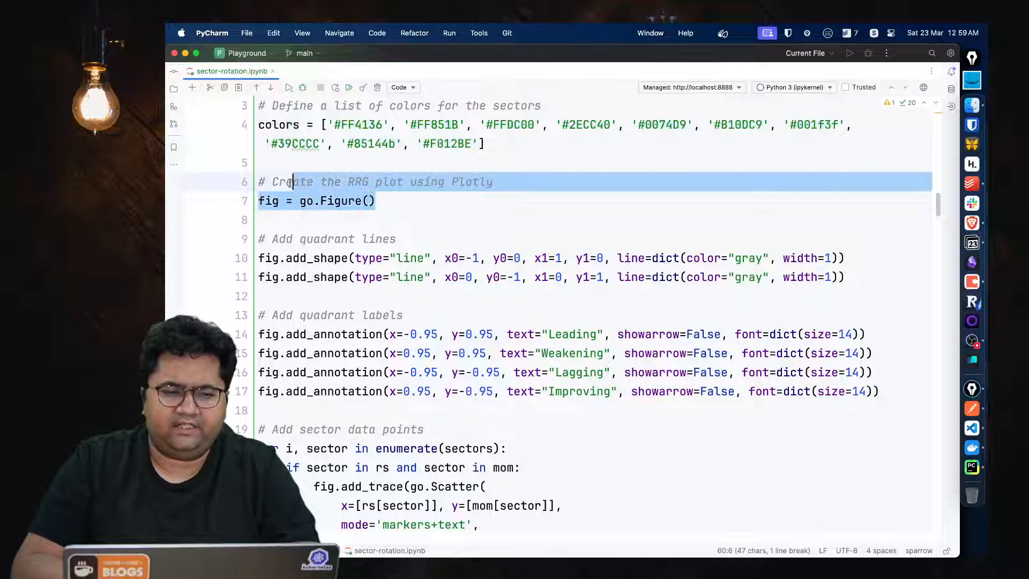
pyautogui.scroll(-3)
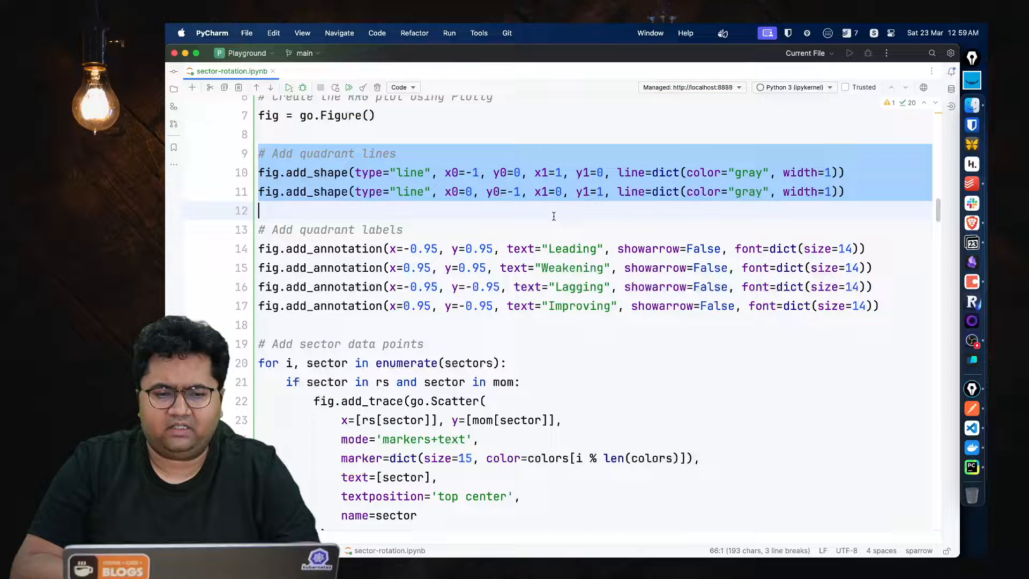
pyautogui.scroll(-3)
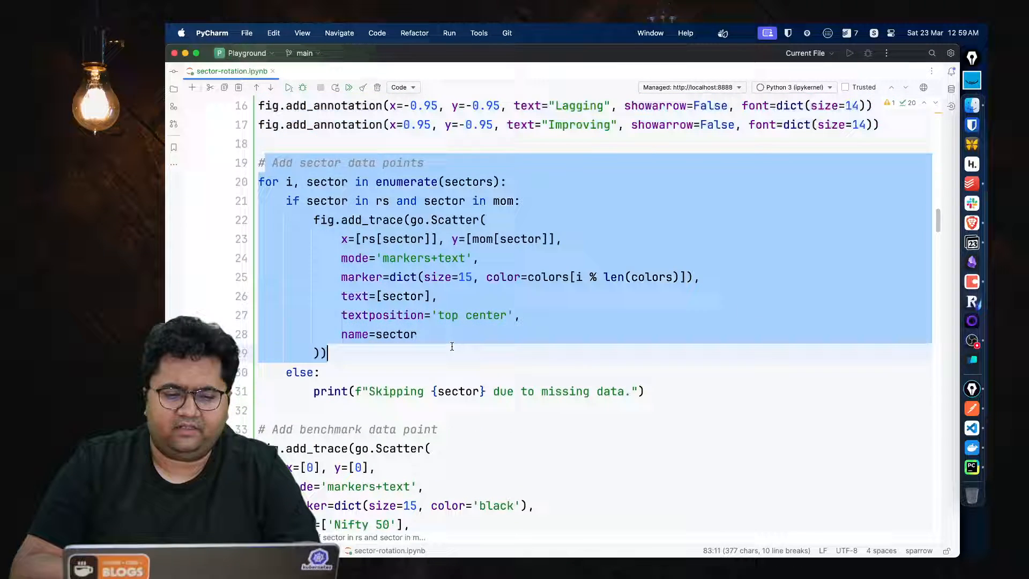
pyautogui.scroll(-3)
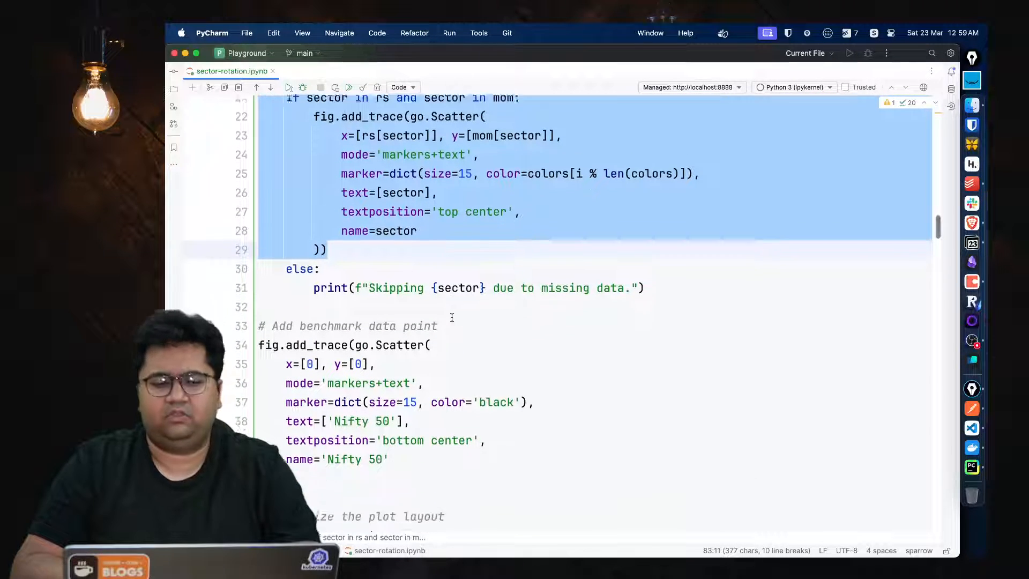
pyautogui.scroll(-3)
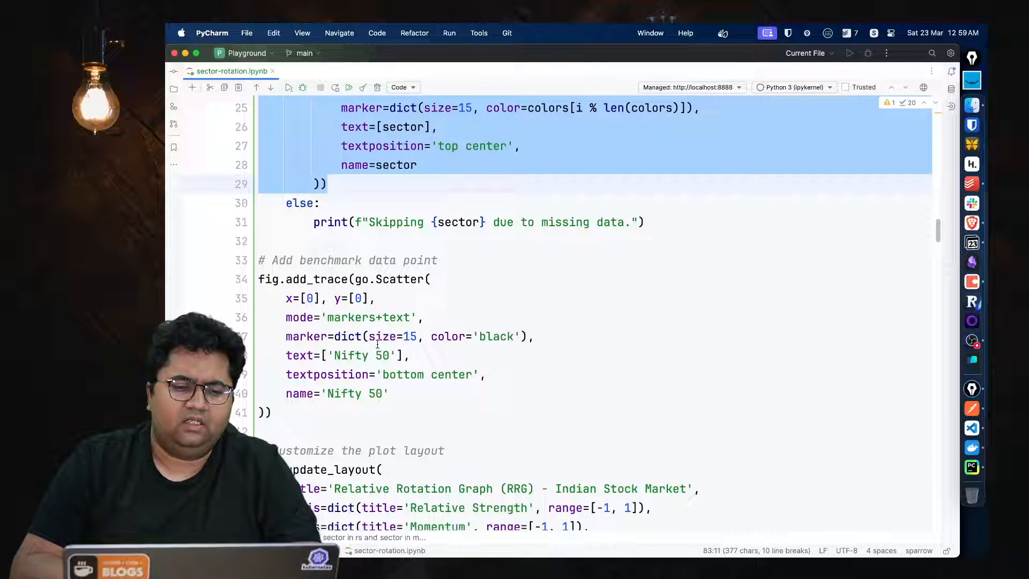
pyautogui.scroll(-3)
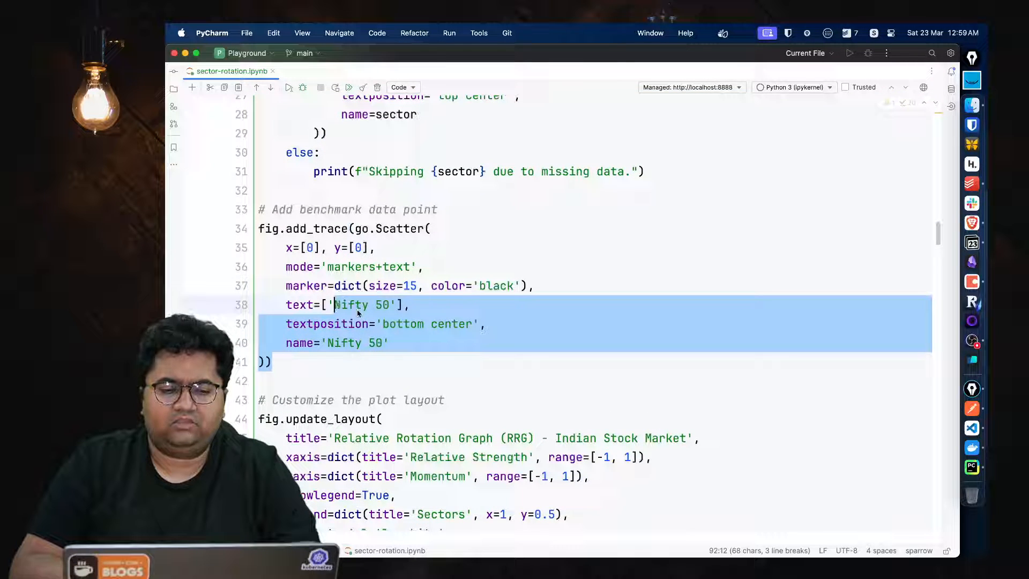
pyautogui.doubleClick(403, 324)
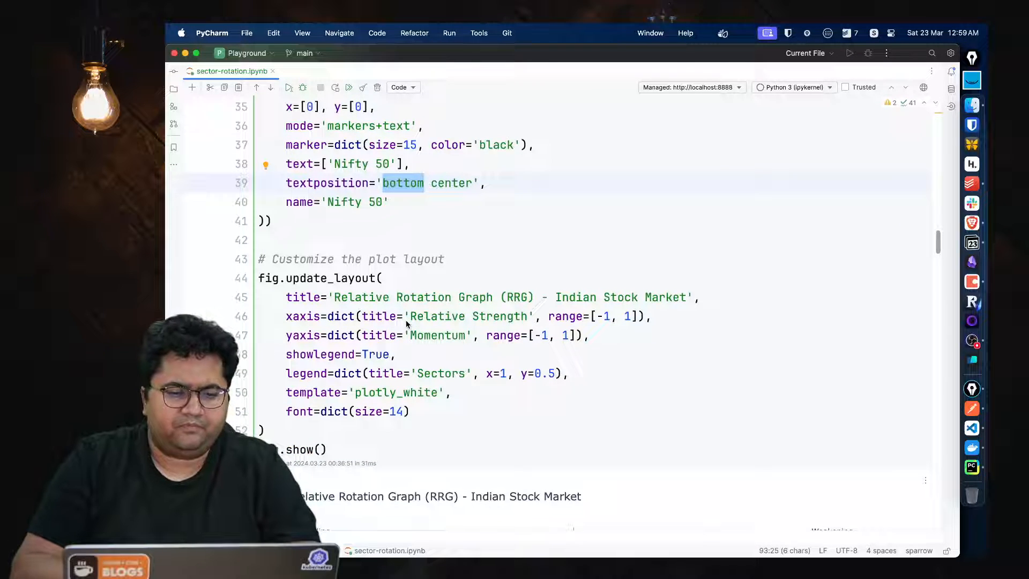
pyautogui.scroll(-3)
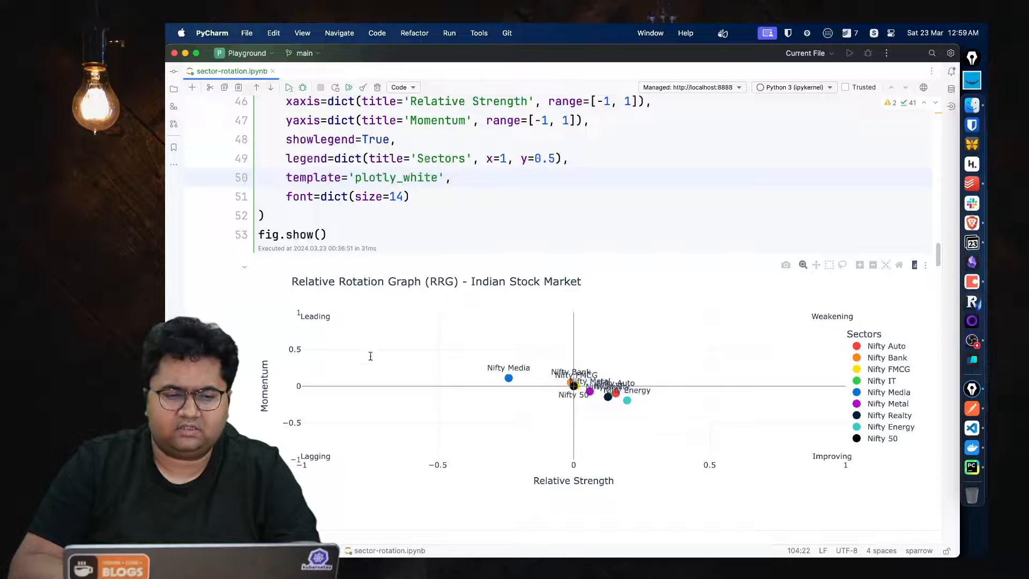
pyautogui.moveTo(301, 308)
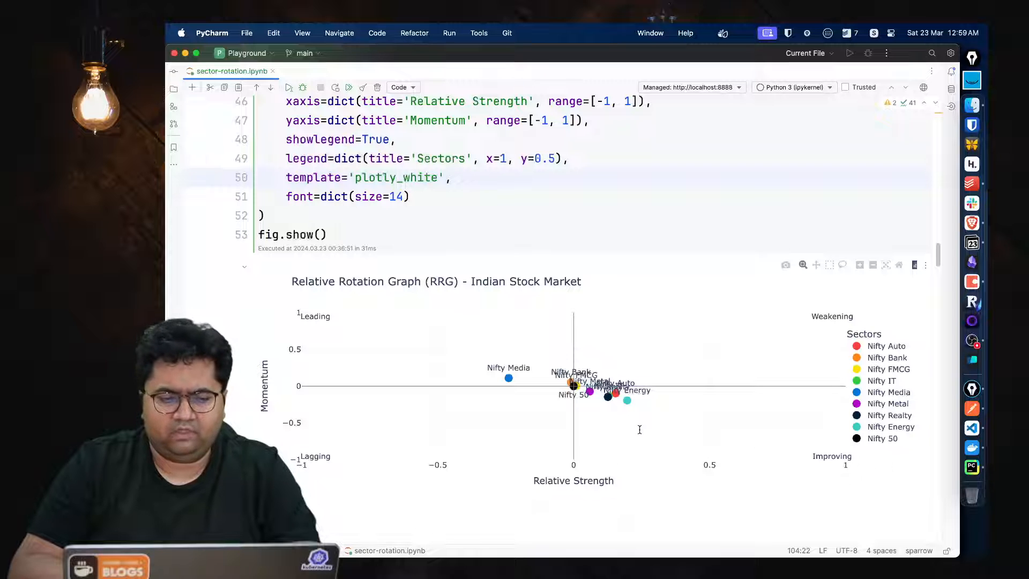
pyautogui.moveTo(873, 264)
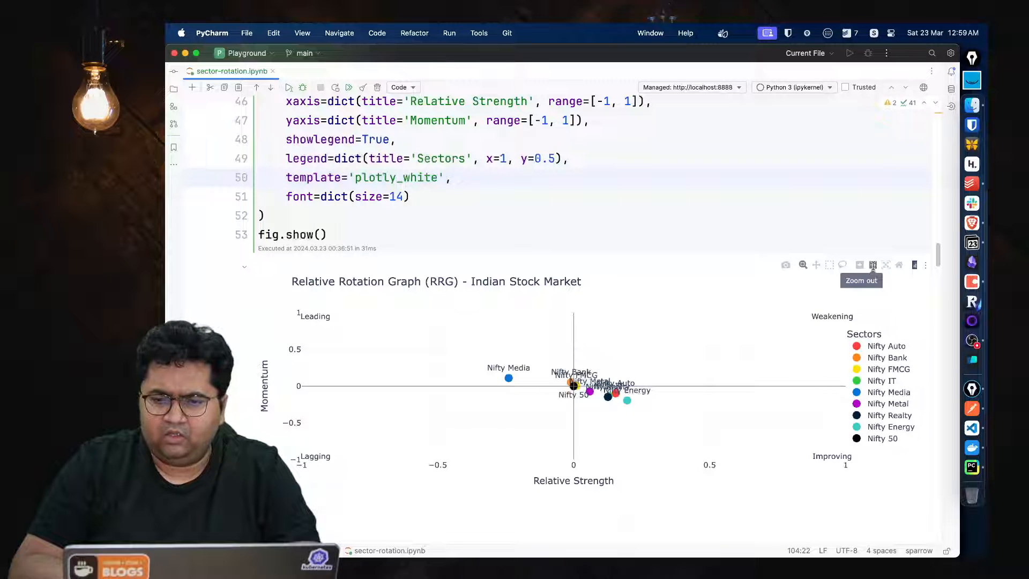
pyautogui.click(860, 265)
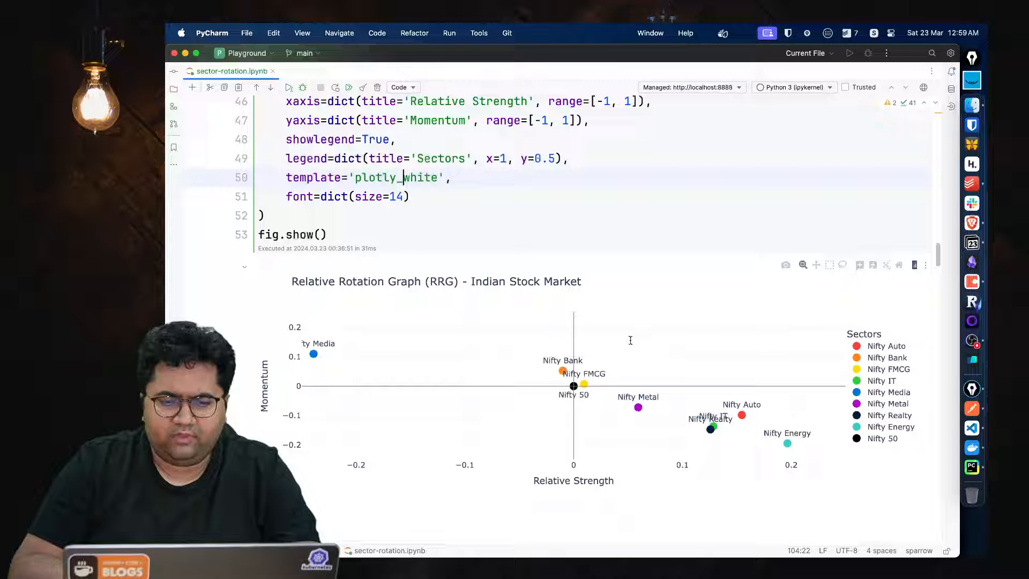
pyautogui.moveTo(312, 355)
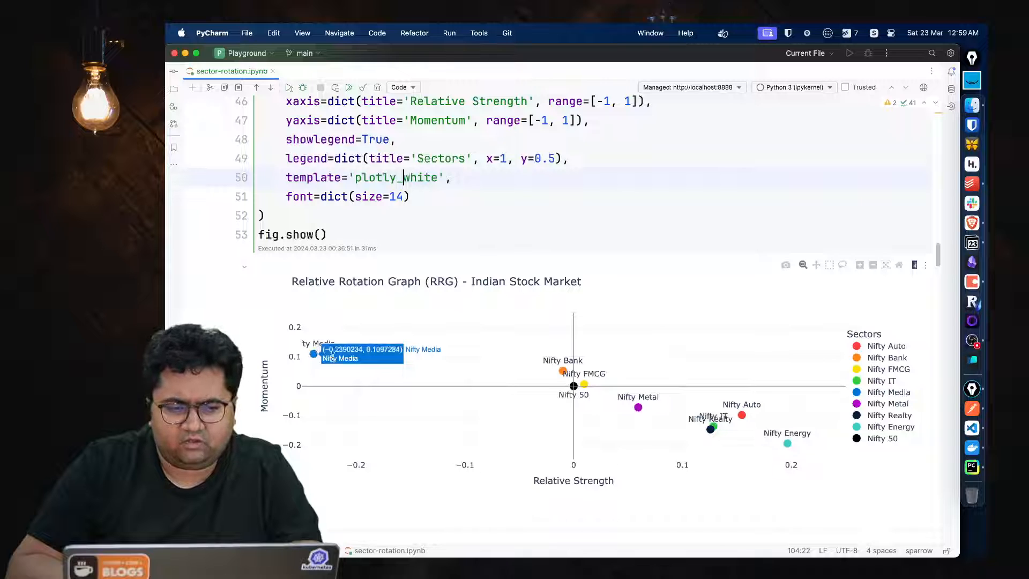
pyautogui.moveTo(430, 420)
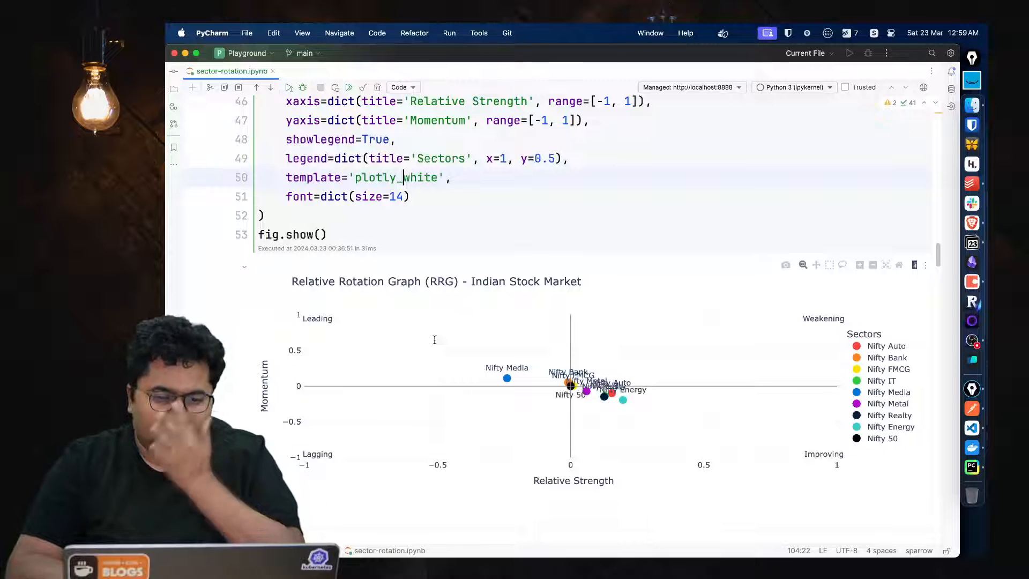
# Step: Show the second Plotly RRG output zoomed in on the central sector trails
pyautogui.scroll(-3)
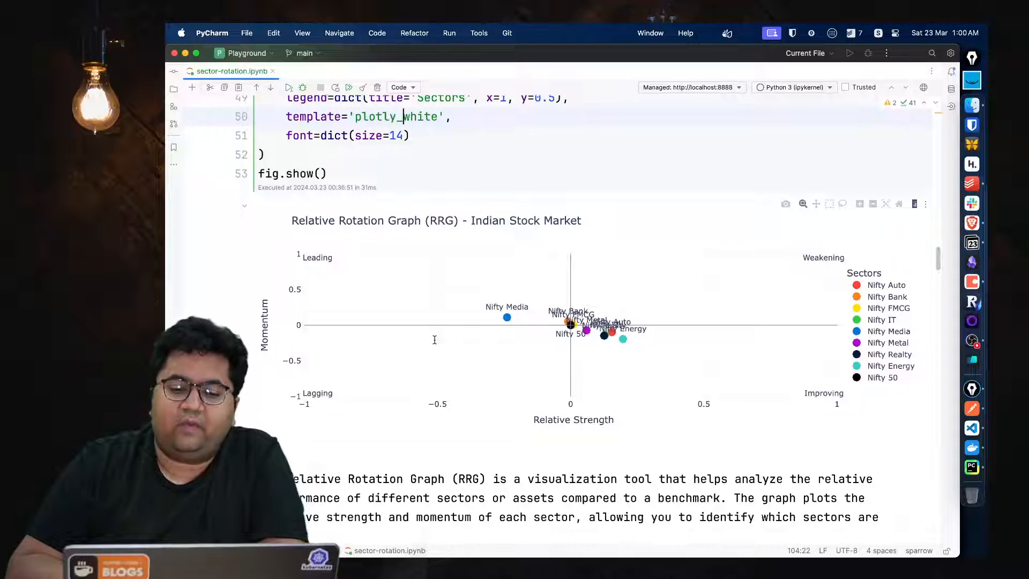
pyautogui.scroll(-3)
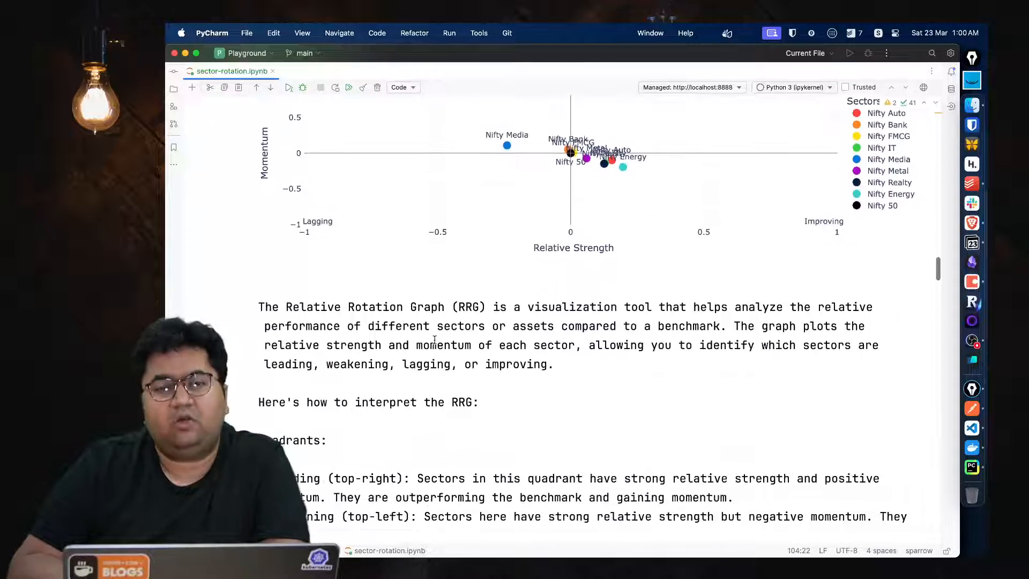
pyautogui.scroll(-3)
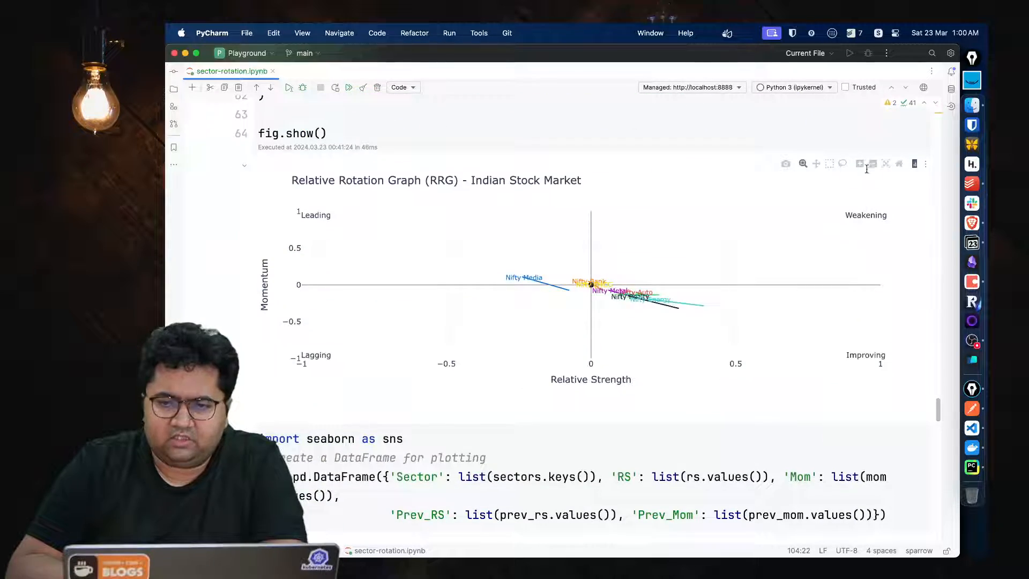
pyautogui.click(860, 163)
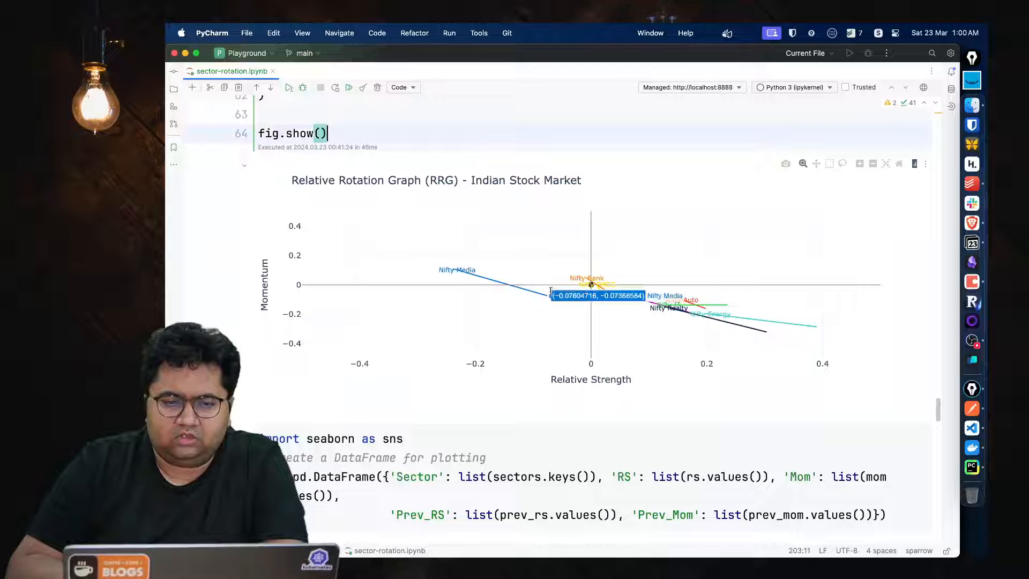
pyautogui.moveTo(452, 269)
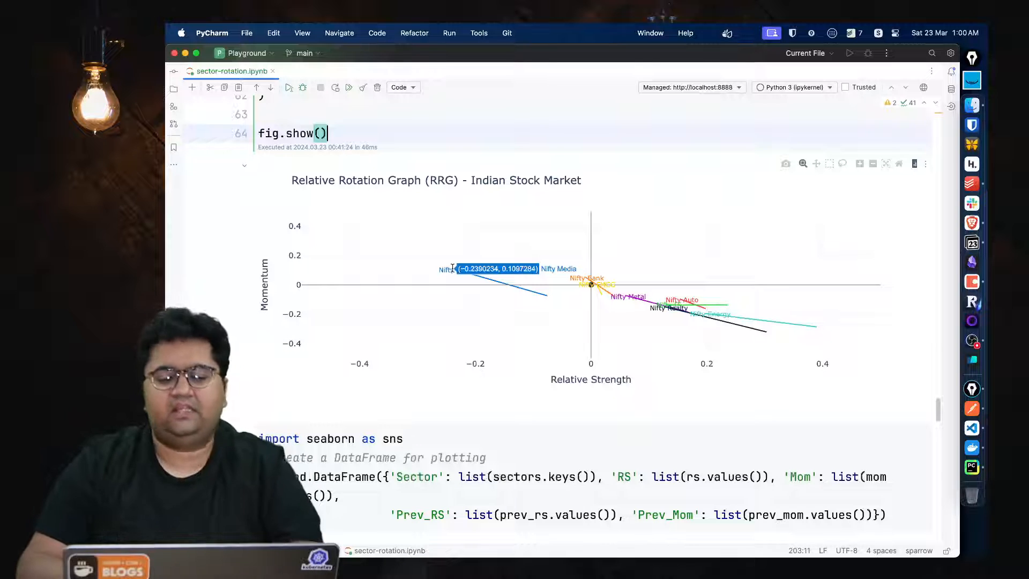
pyautogui.moveTo(471, 333)
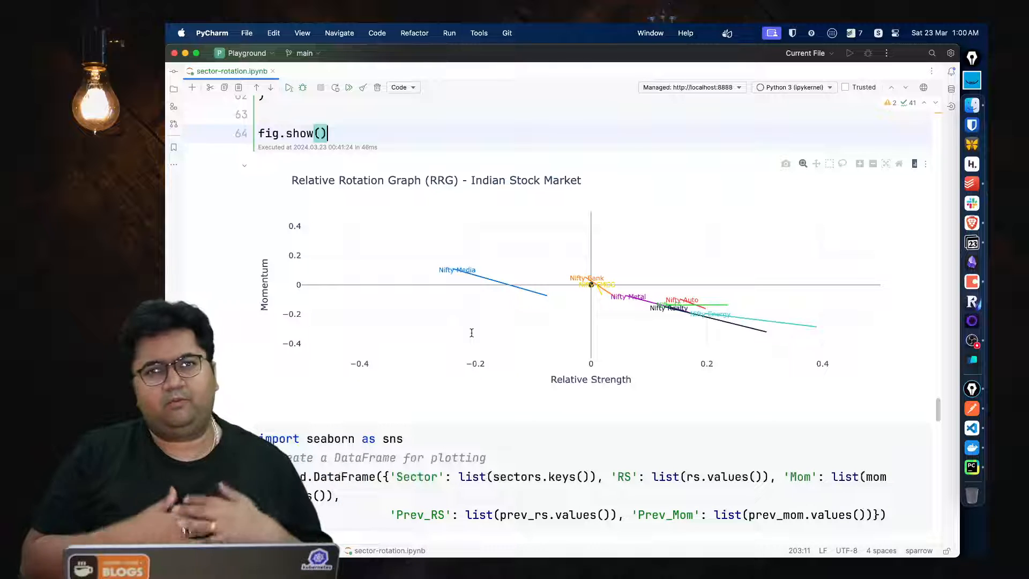
# Step: Bring the static seaborn/matplotlib RRG chart output into view
pyautogui.scroll(-3)
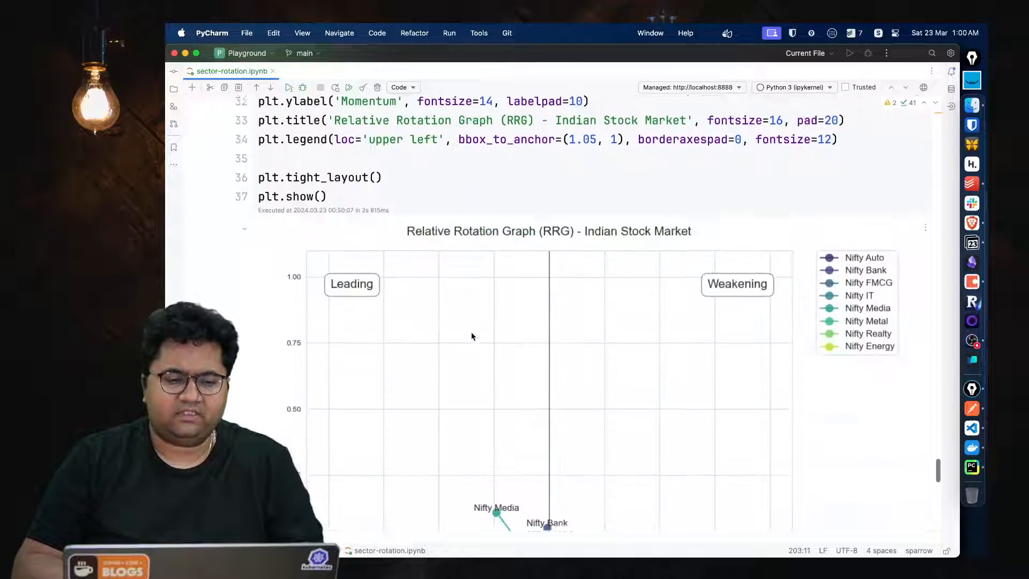
pyautogui.scroll(-3)
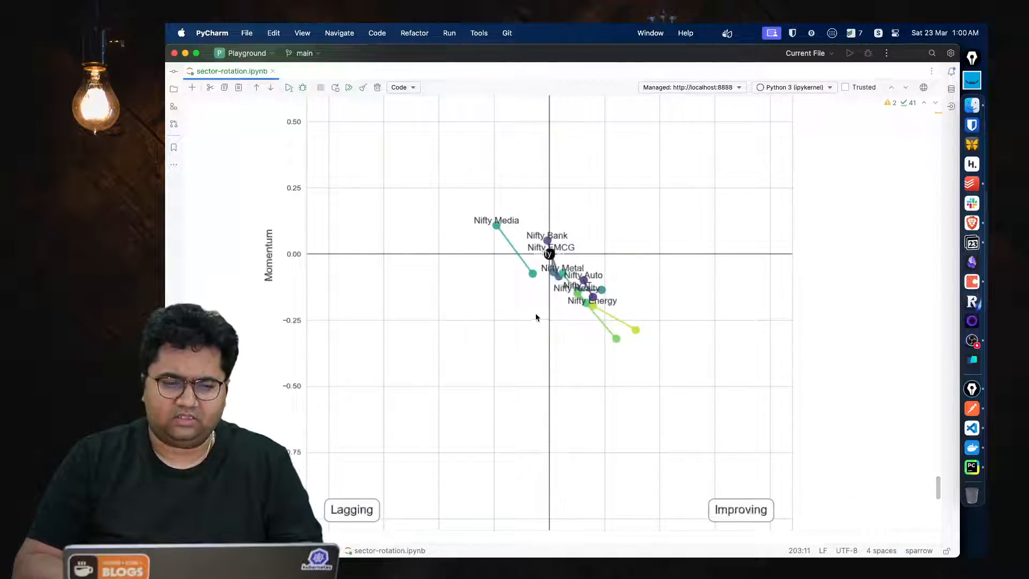
pyautogui.scroll(-3)
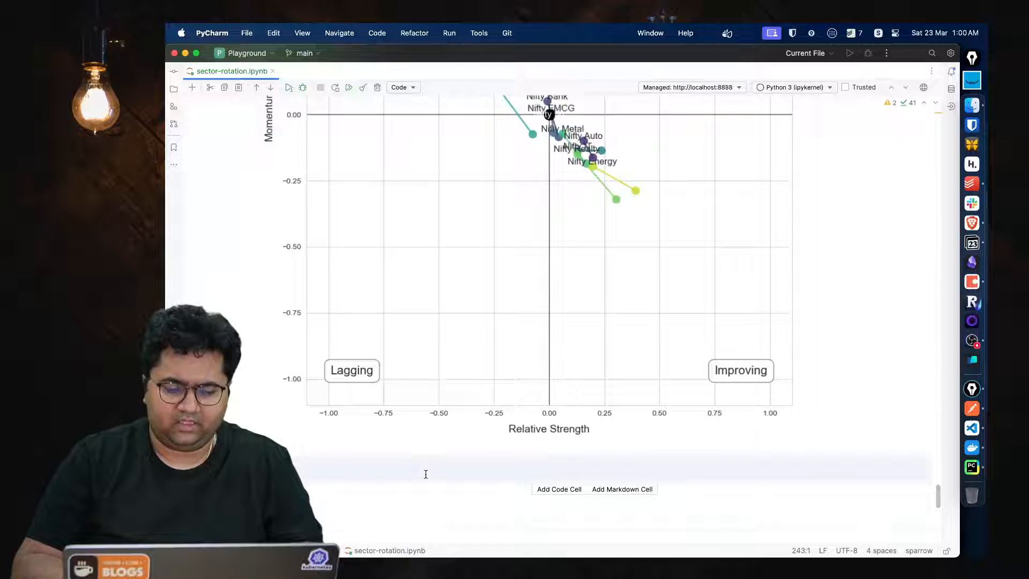
pyautogui.scroll(-3)
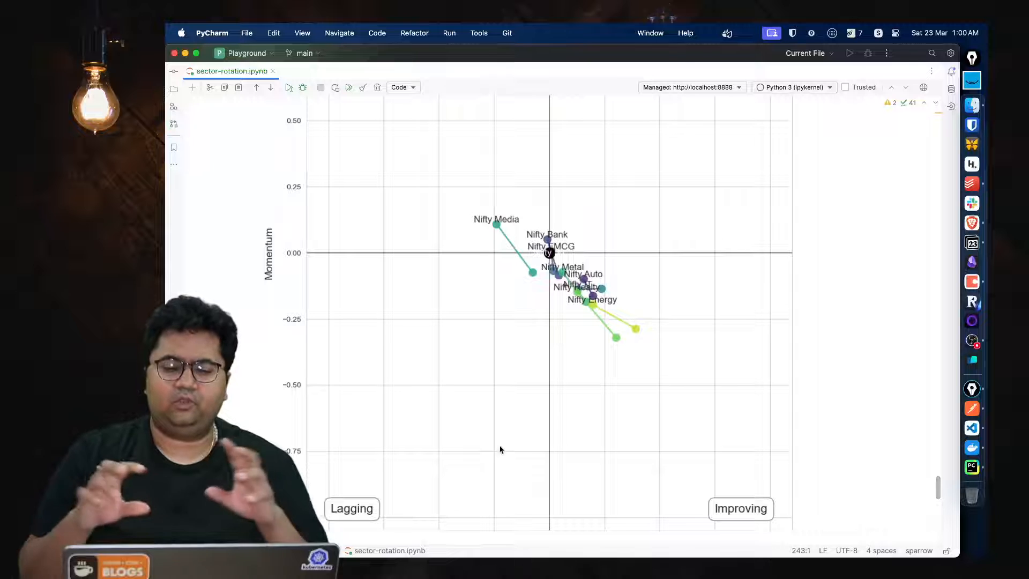
# Step: Review the code drawing quadrant labels, the Nifty 50 benchmark point, axis limits and titles
pyautogui.scroll(3)
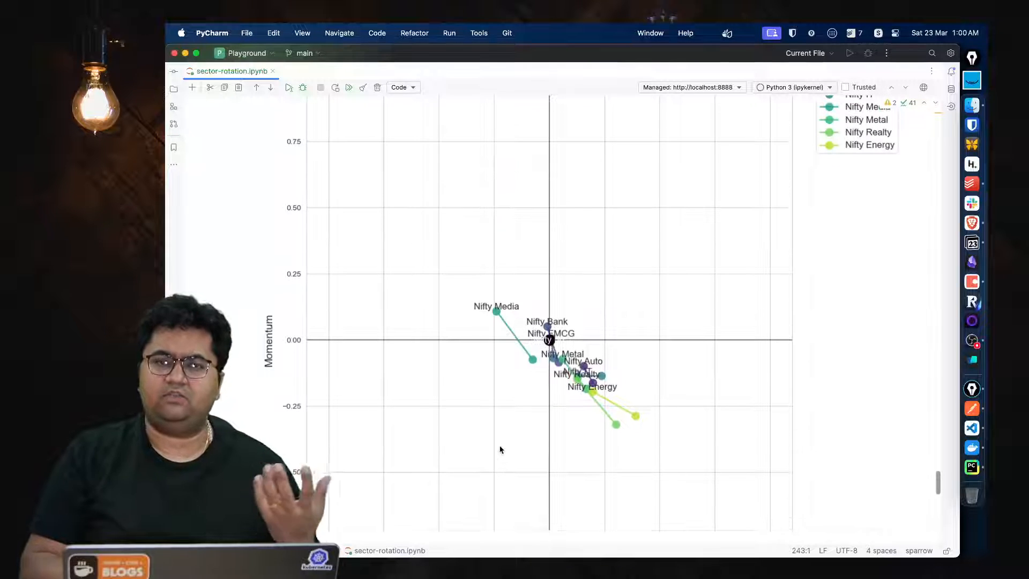
pyautogui.scroll(3)
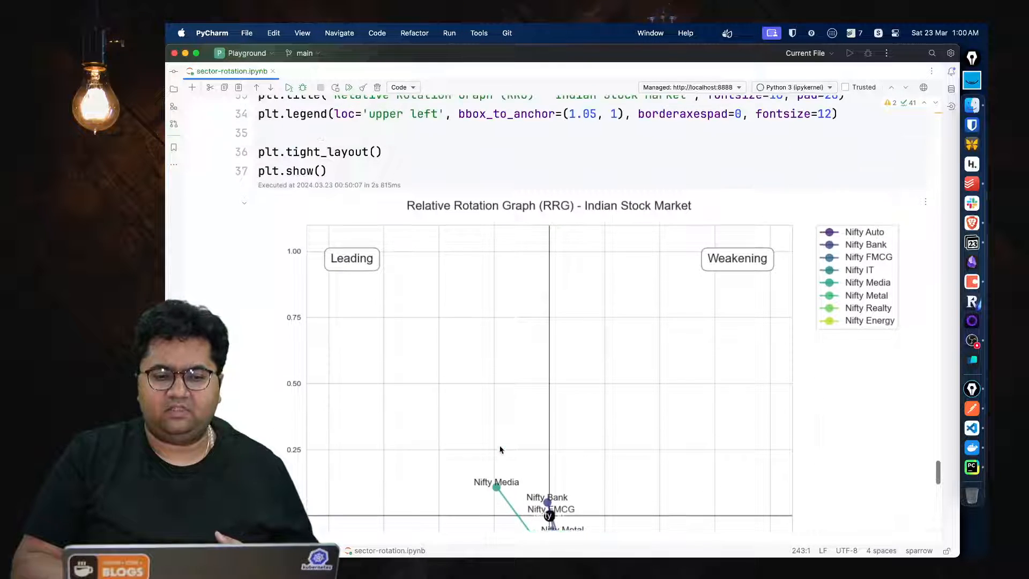
pyautogui.scroll(3)
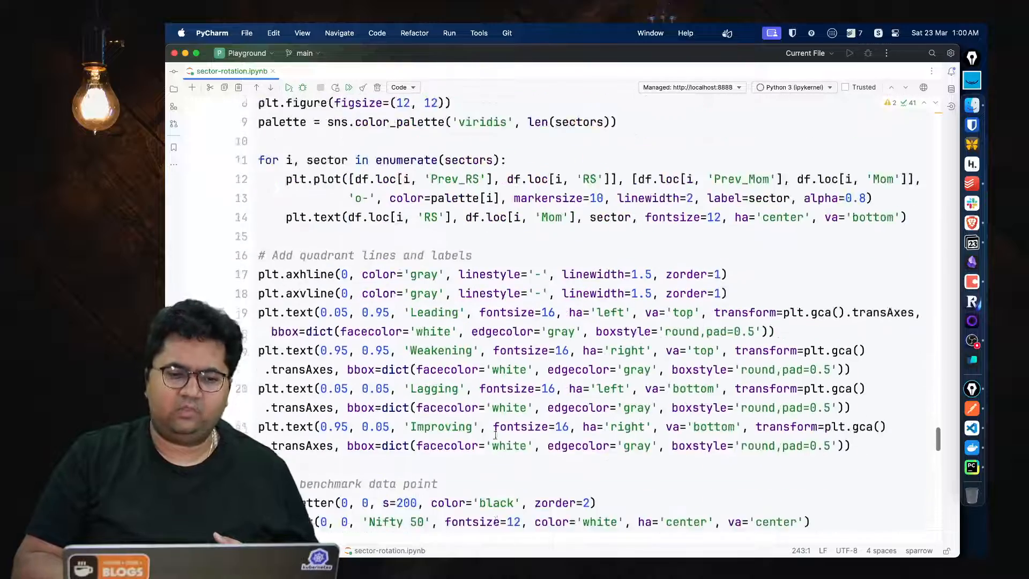
pyautogui.scroll(-3)
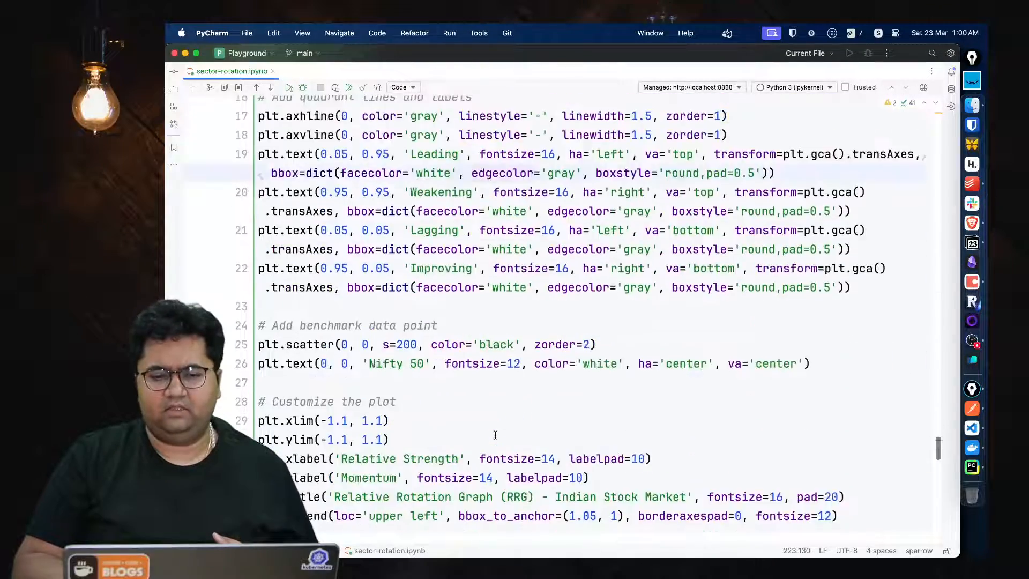
pyautogui.click(289, 87)
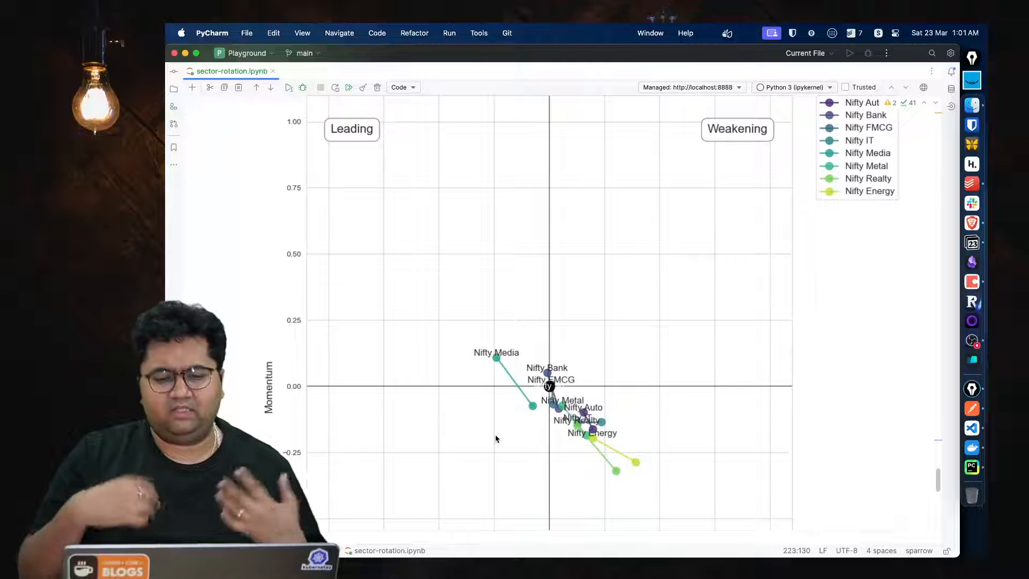
pyautogui.scroll(3)
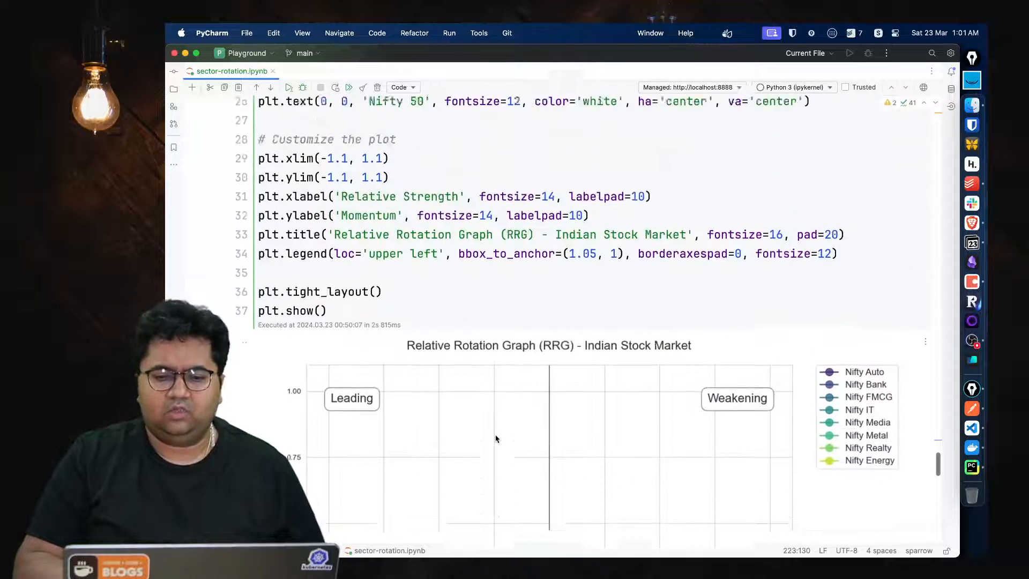
pyautogui.scroll(3)
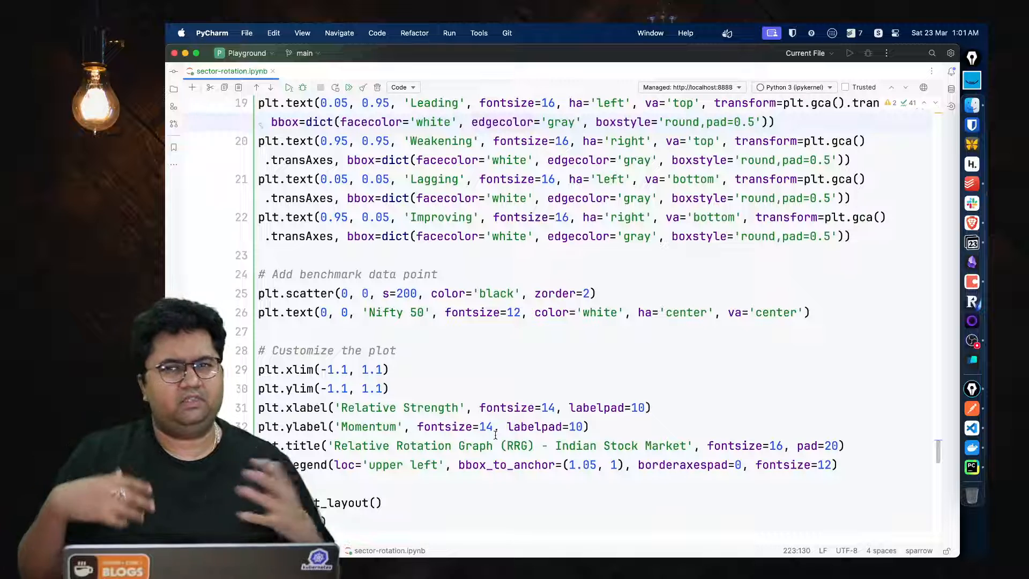